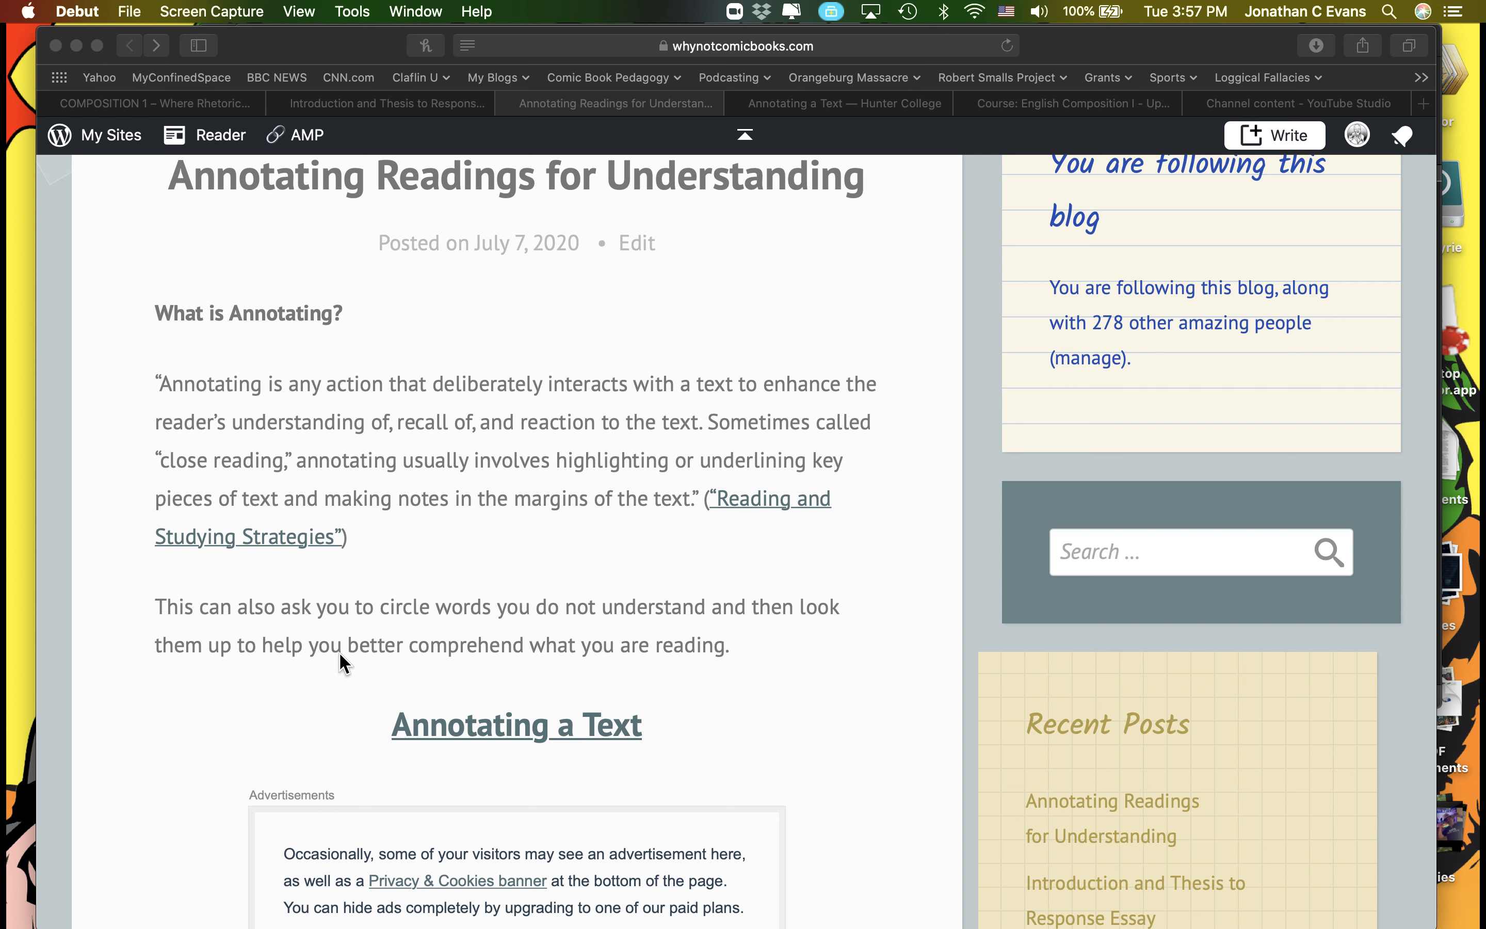
mouse_move(989, 114)
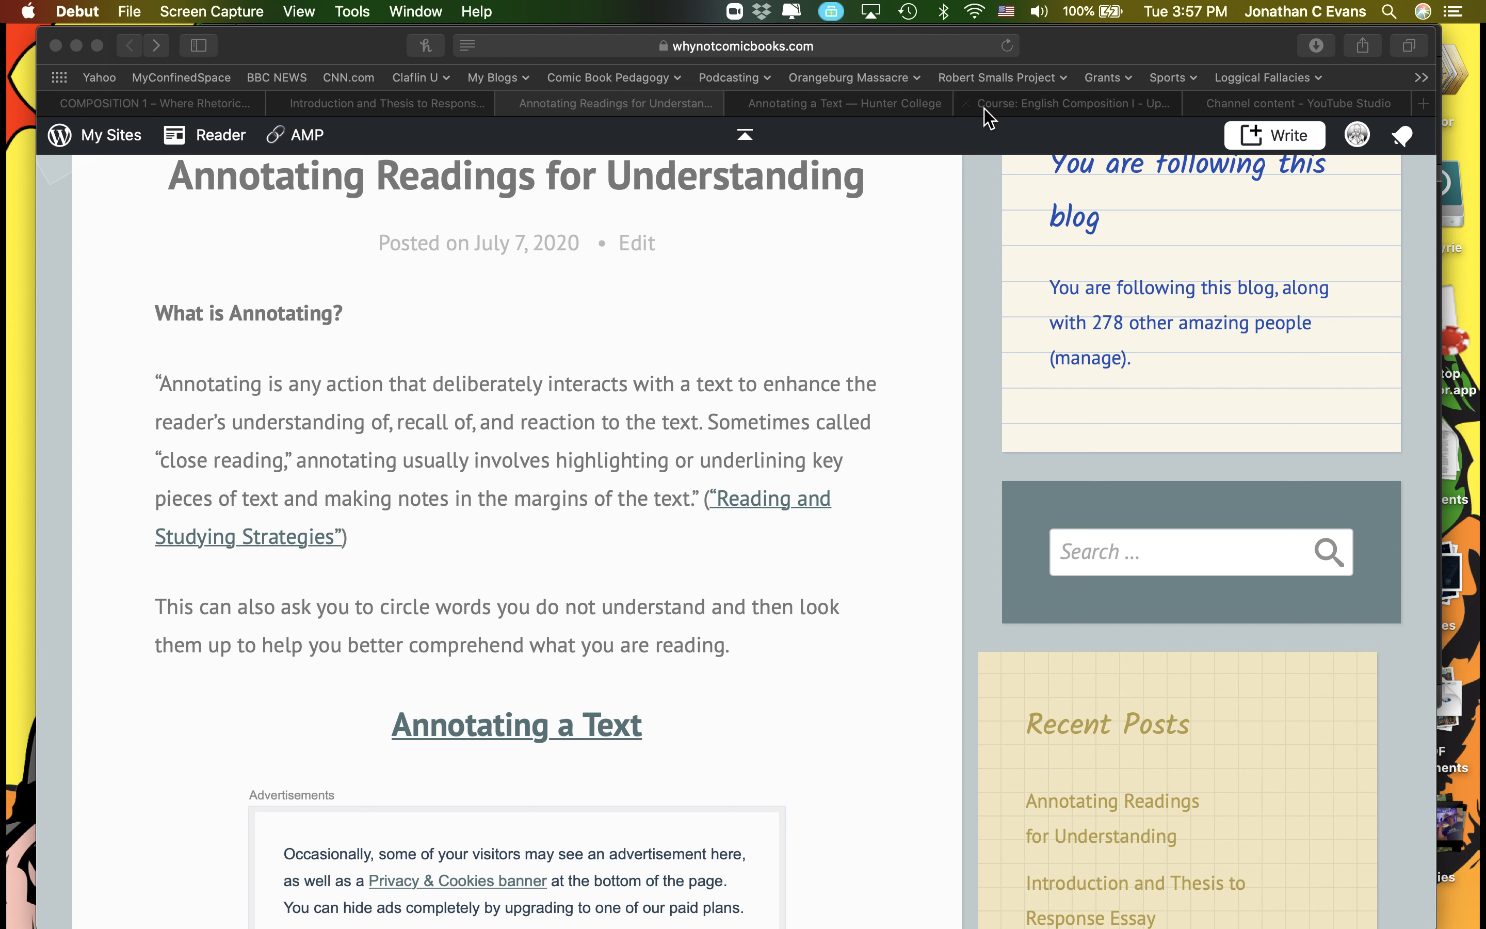
mouse_move(1011, 118)
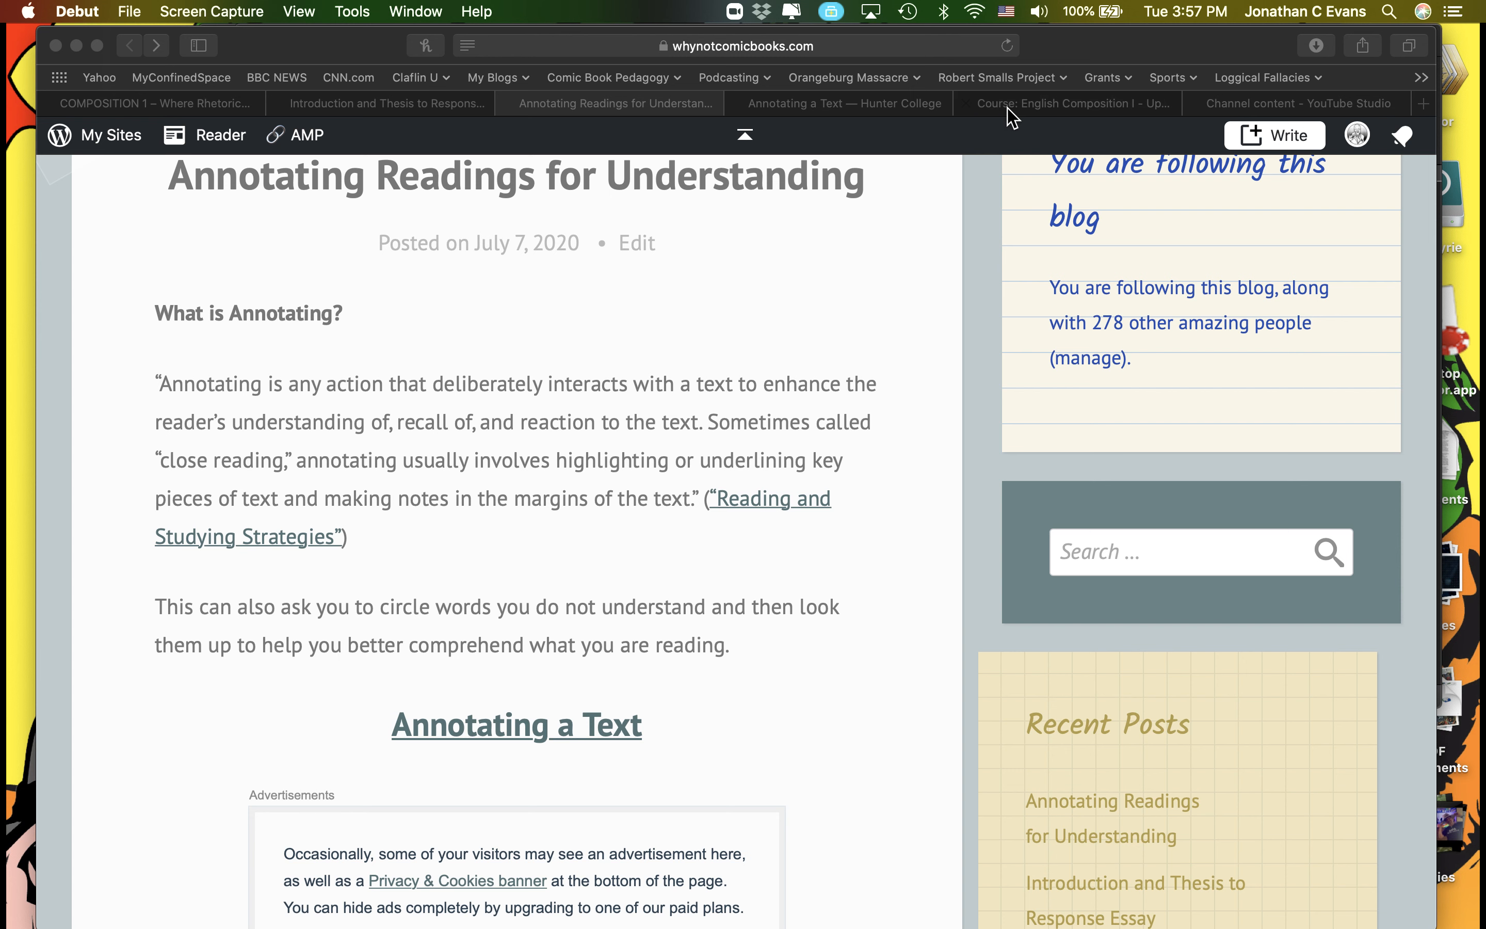
mouse_move(722, 339)
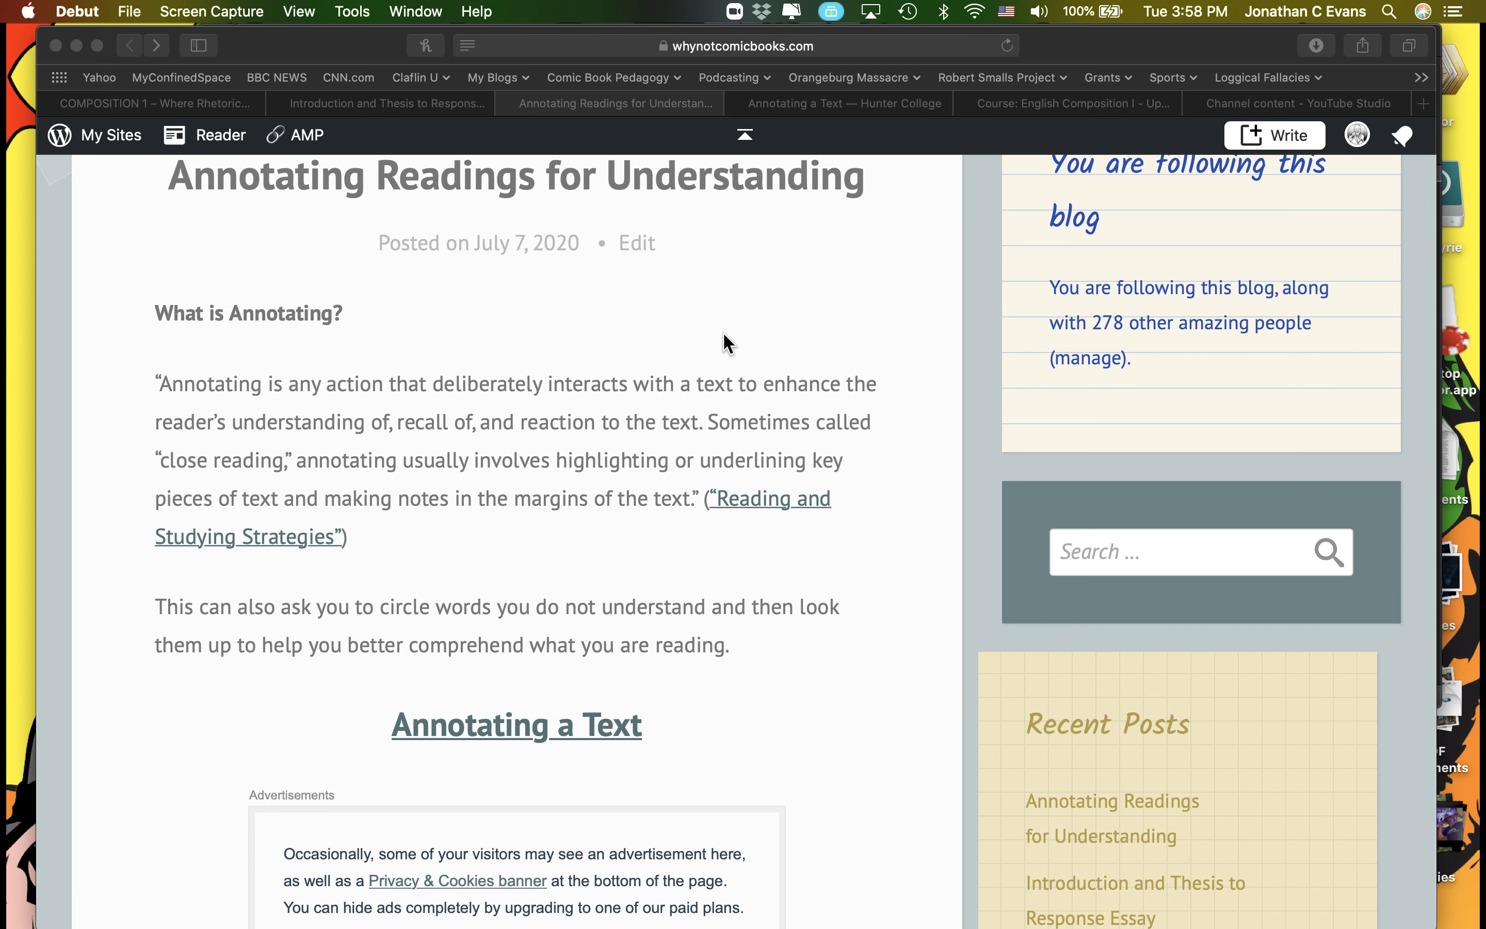
Leave the WordPress.com post and bring up the Hunter College 'Annotating a Text' tab.
scroll("down", 3)
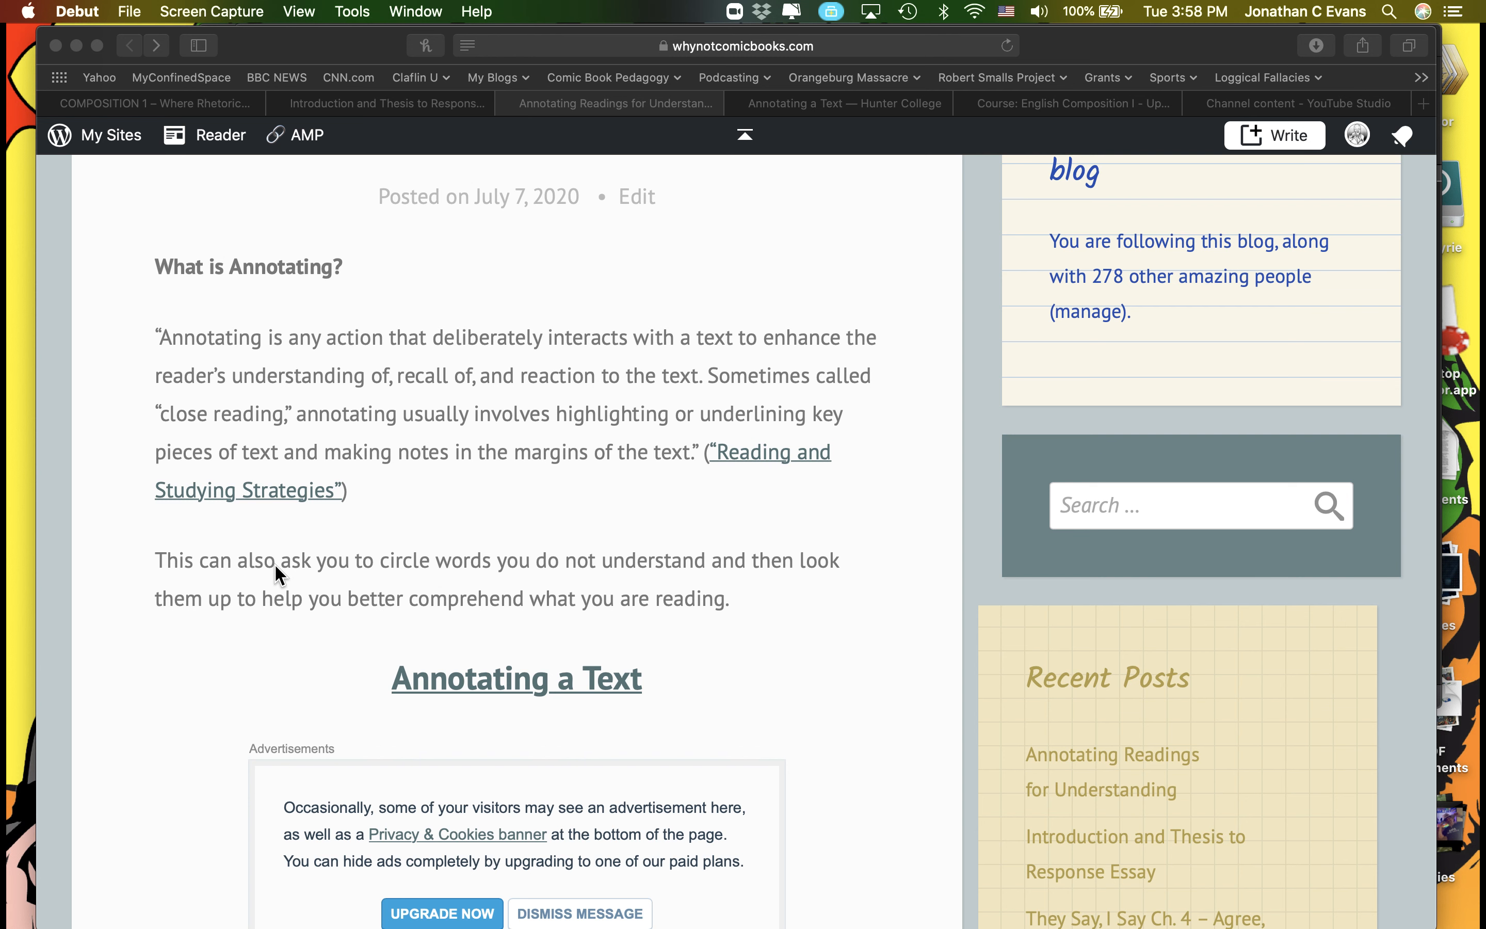
mouse_move(242, 437)
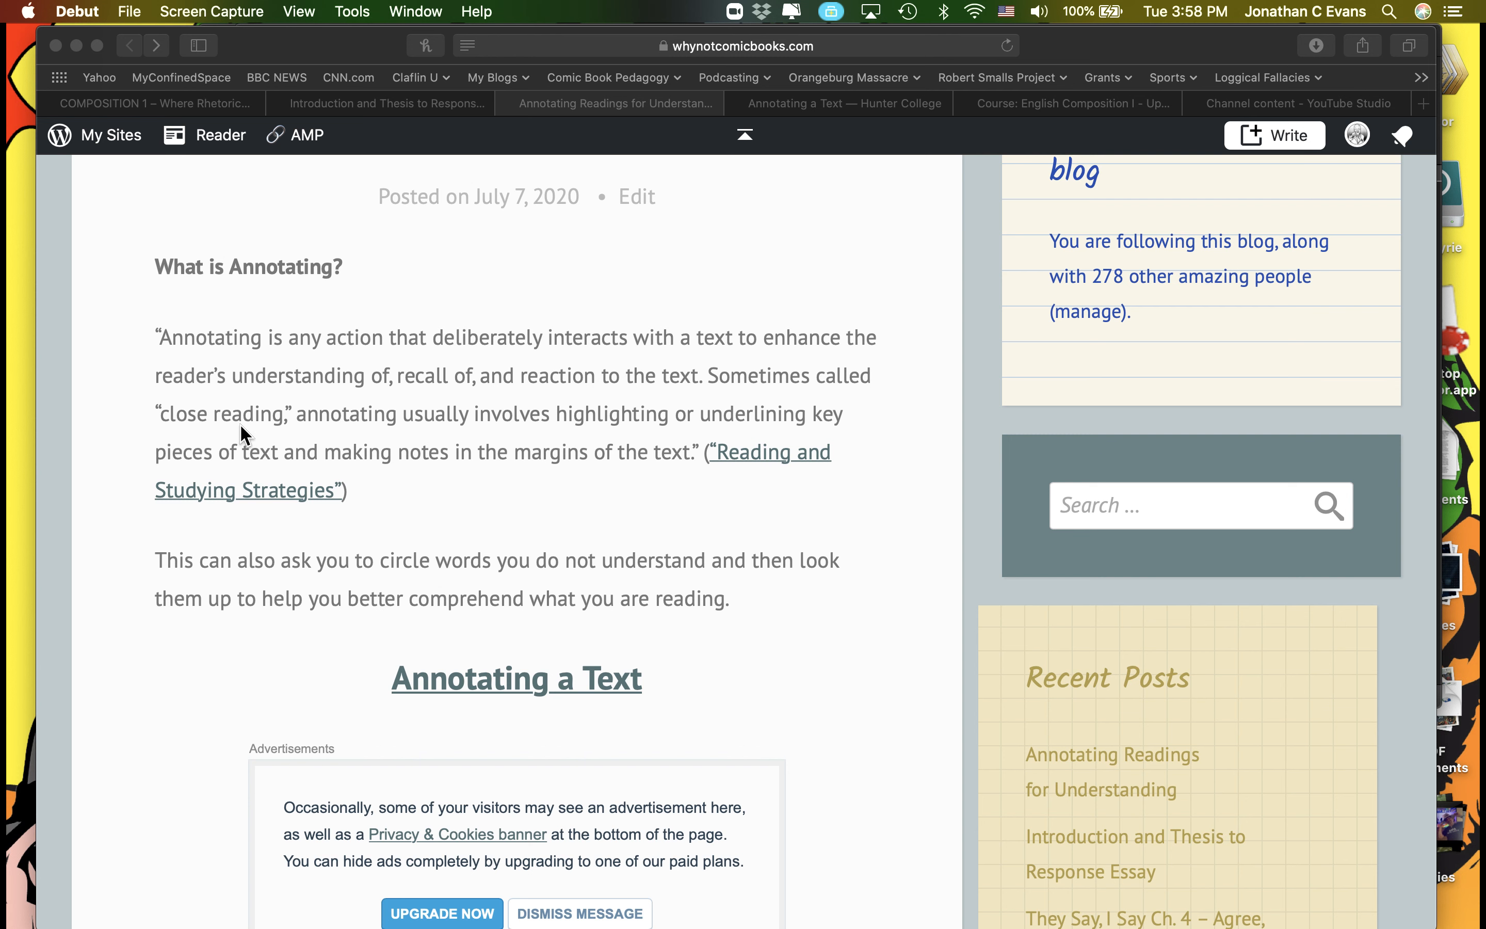
mouse_move(177, 354)
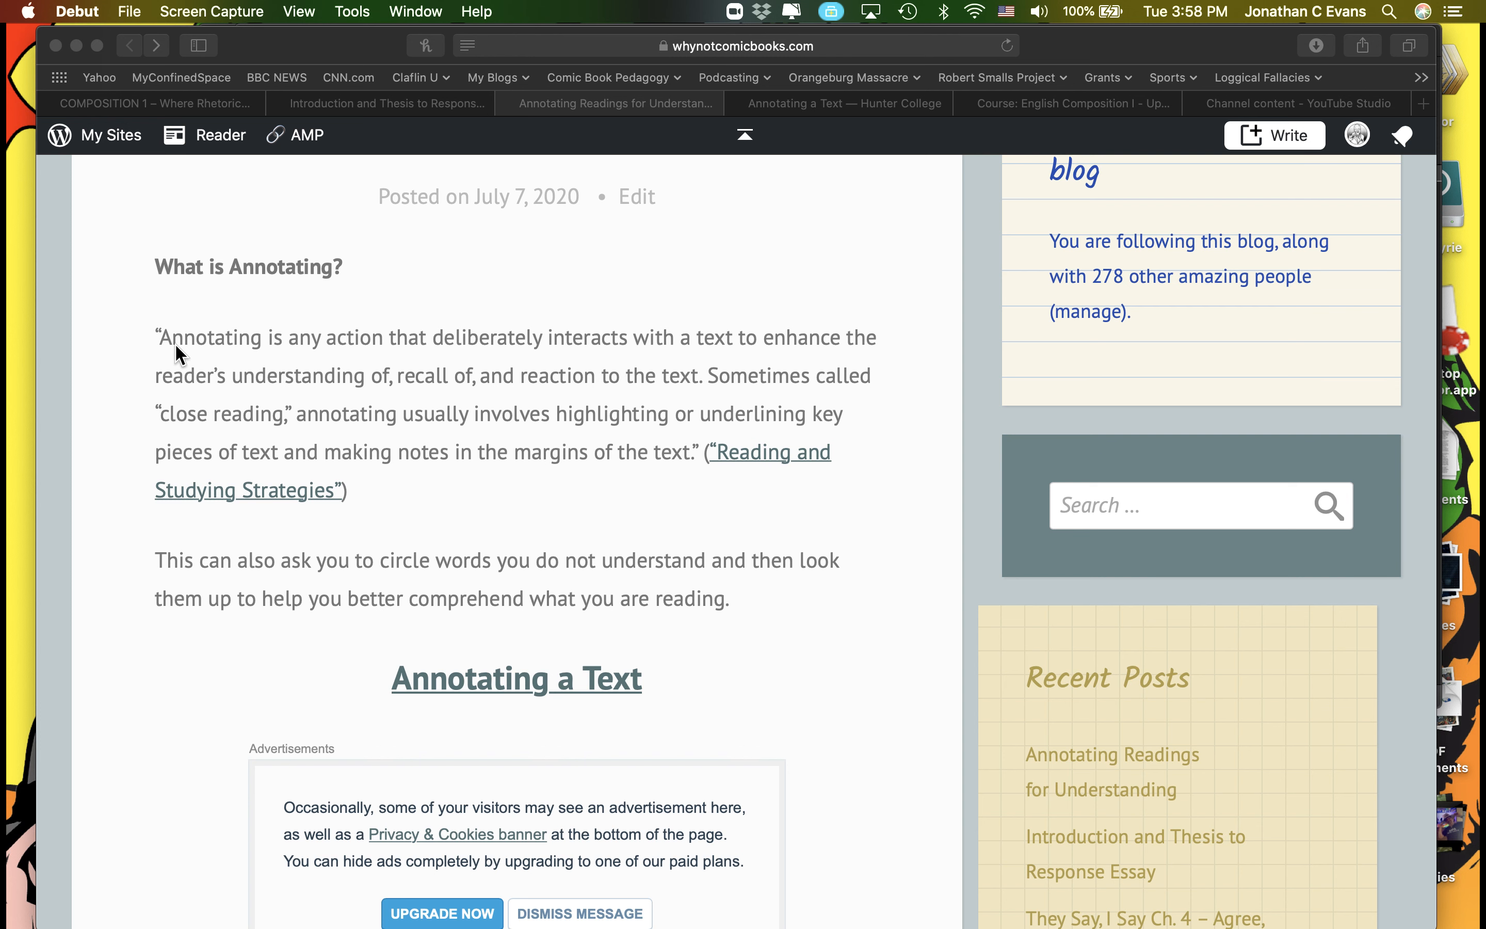
mouse_move(336, 556)
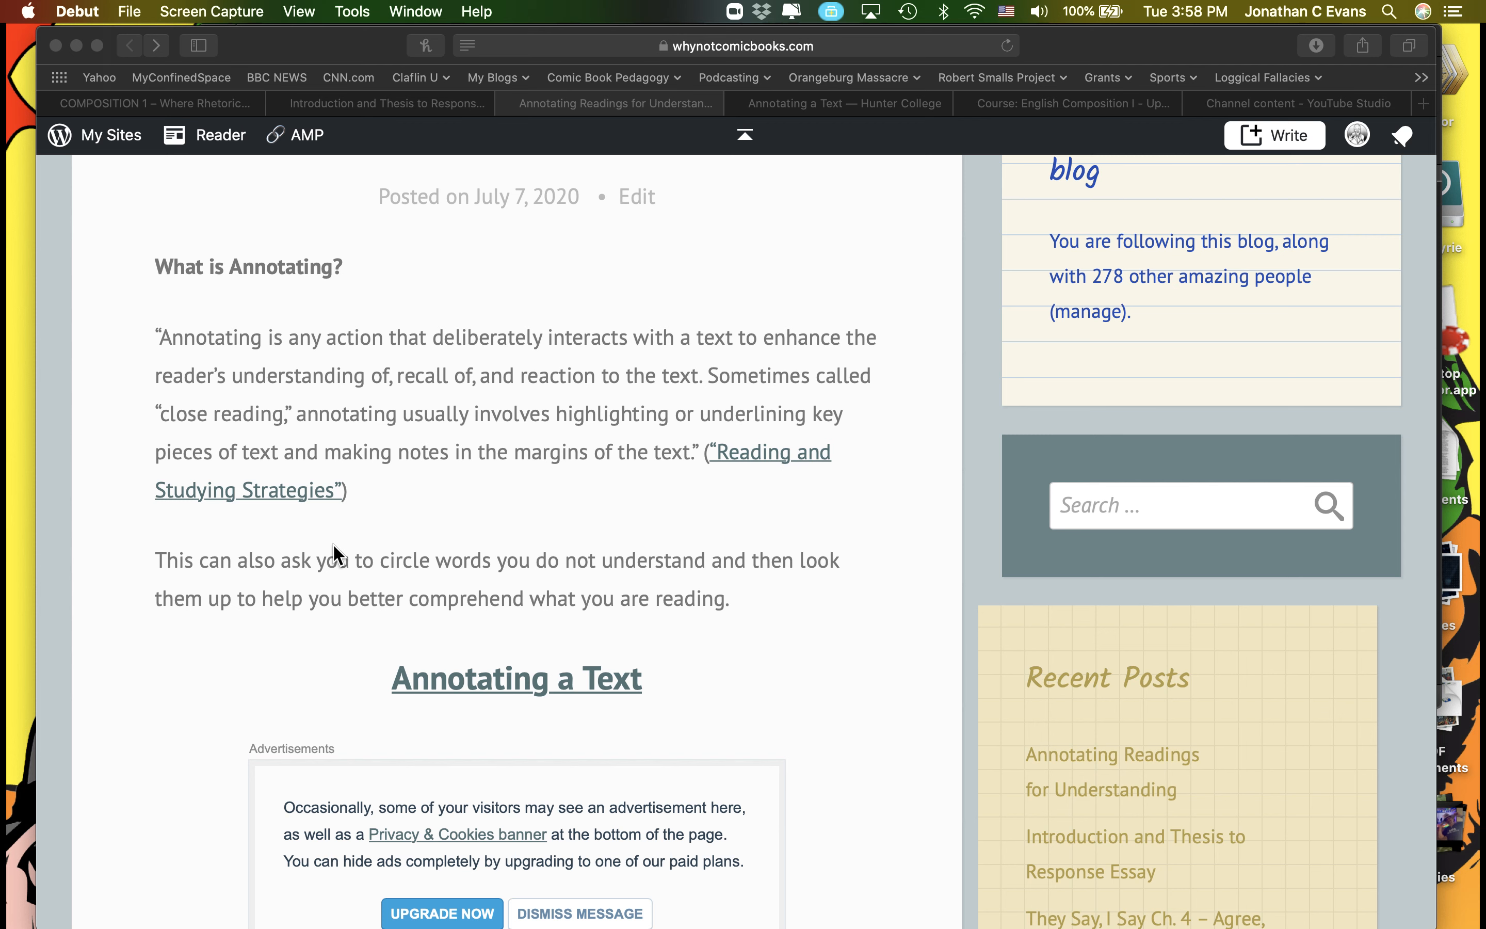
mouse_move(488, 695)
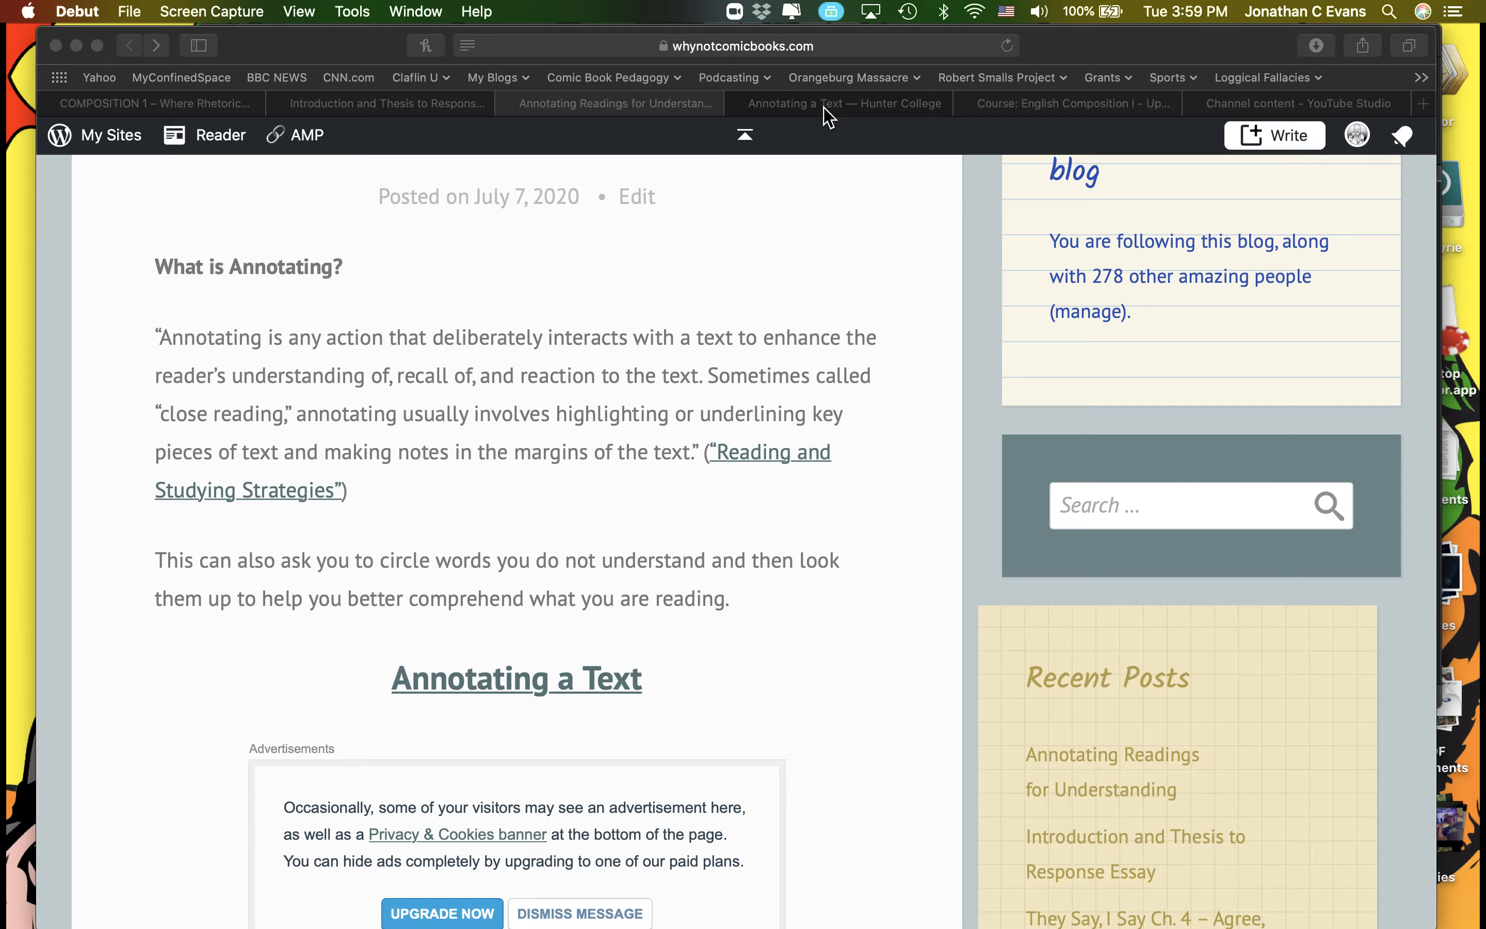
left_click(842, 104)
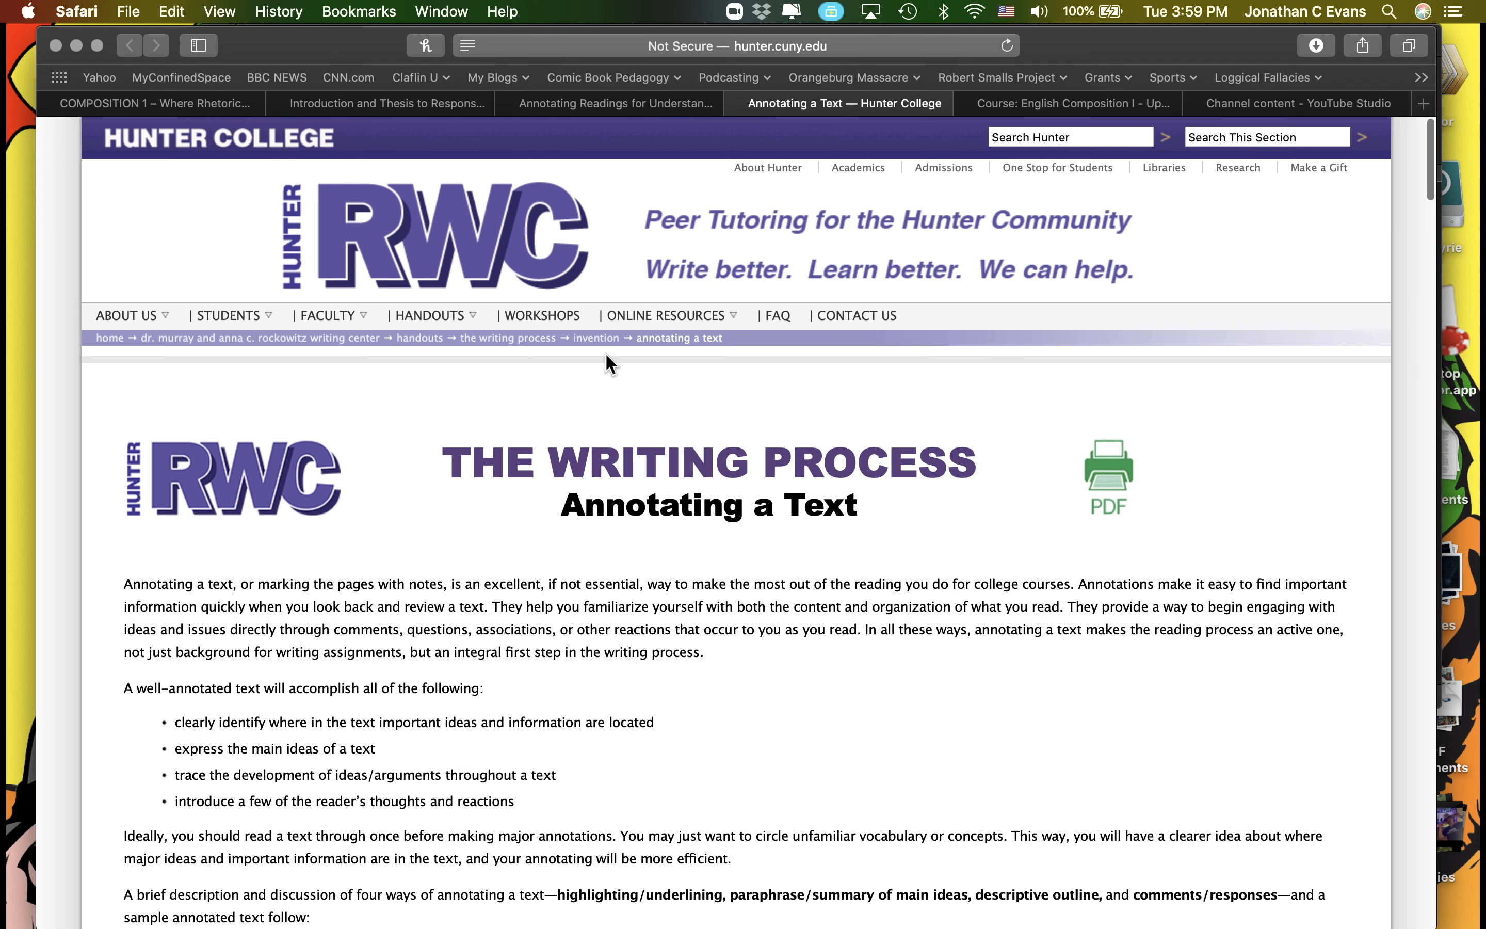
Scroll past the annotation methods down to the sample annotated text 'How Come the Quantum'.
scroll("down", 3)
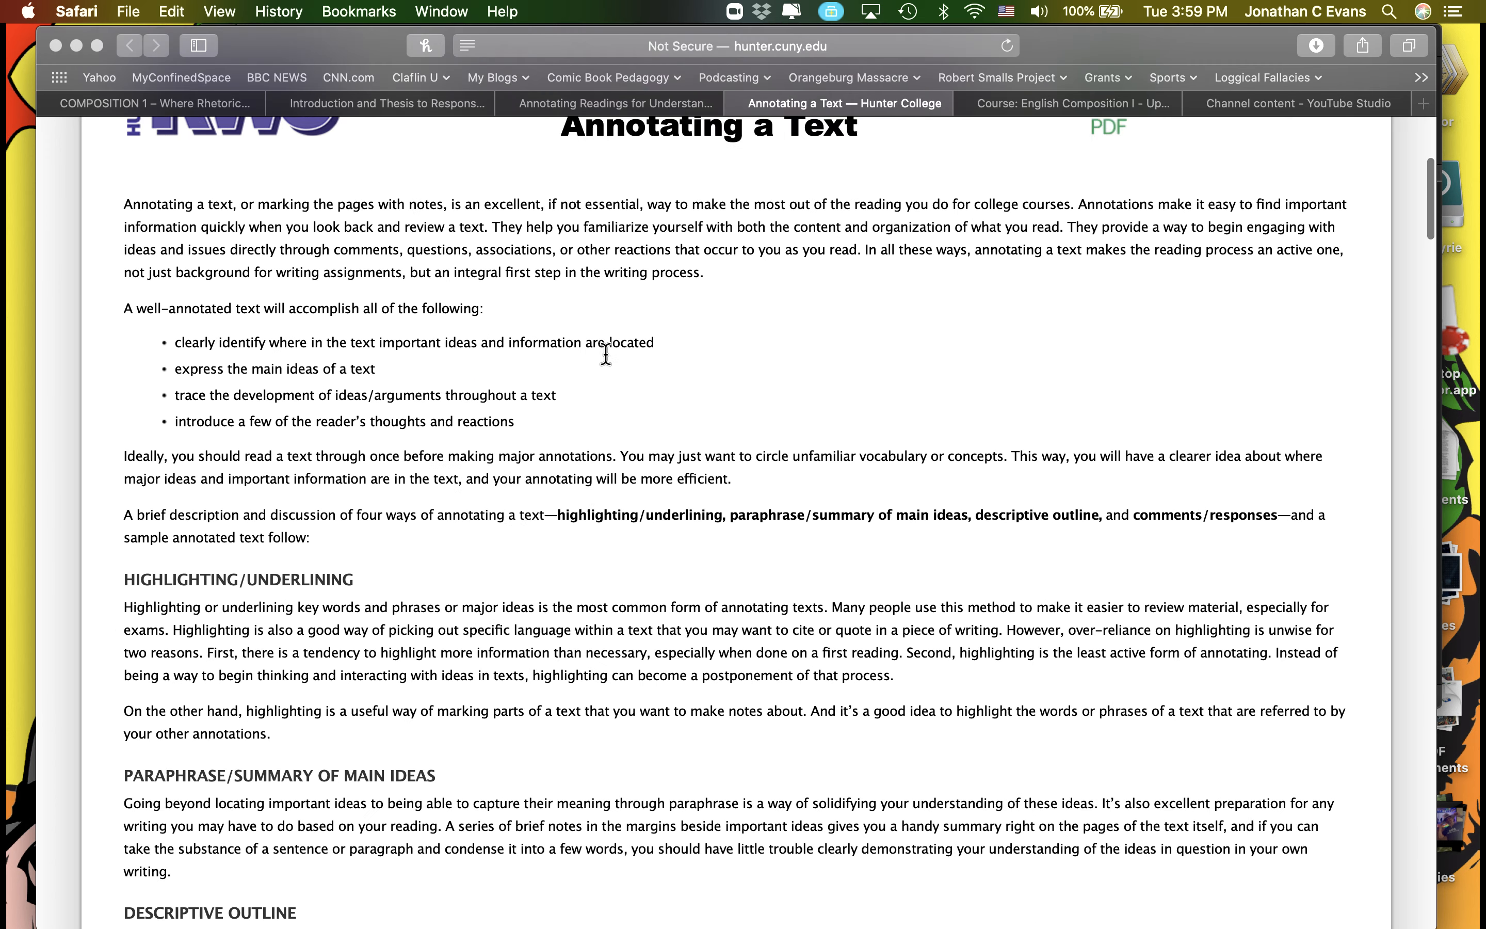
scroll("down", 3)
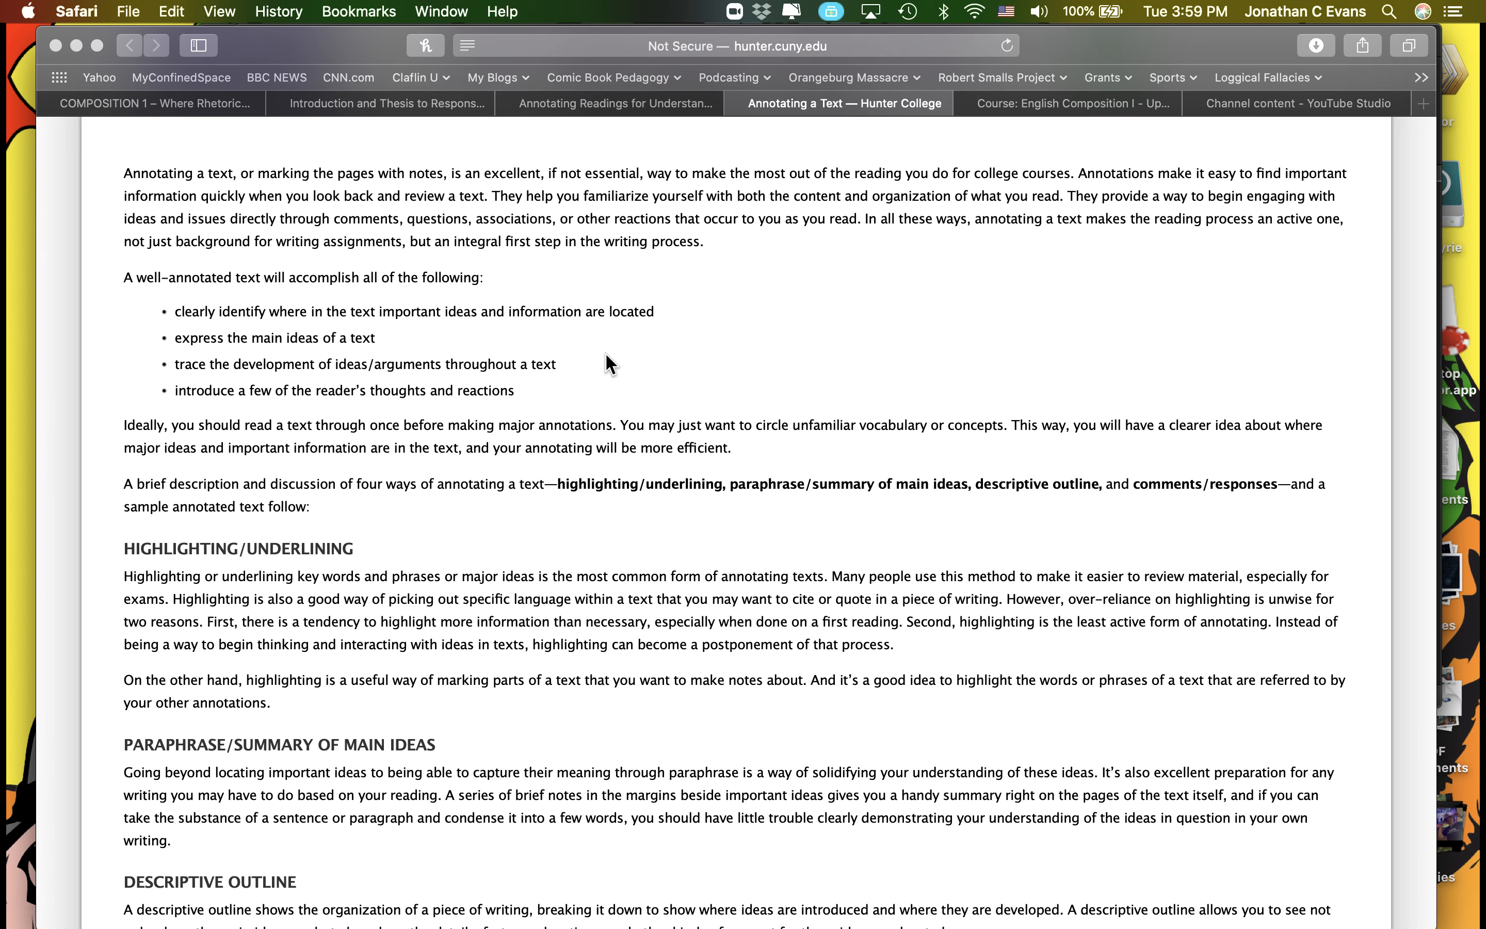
scroll("down", 3)
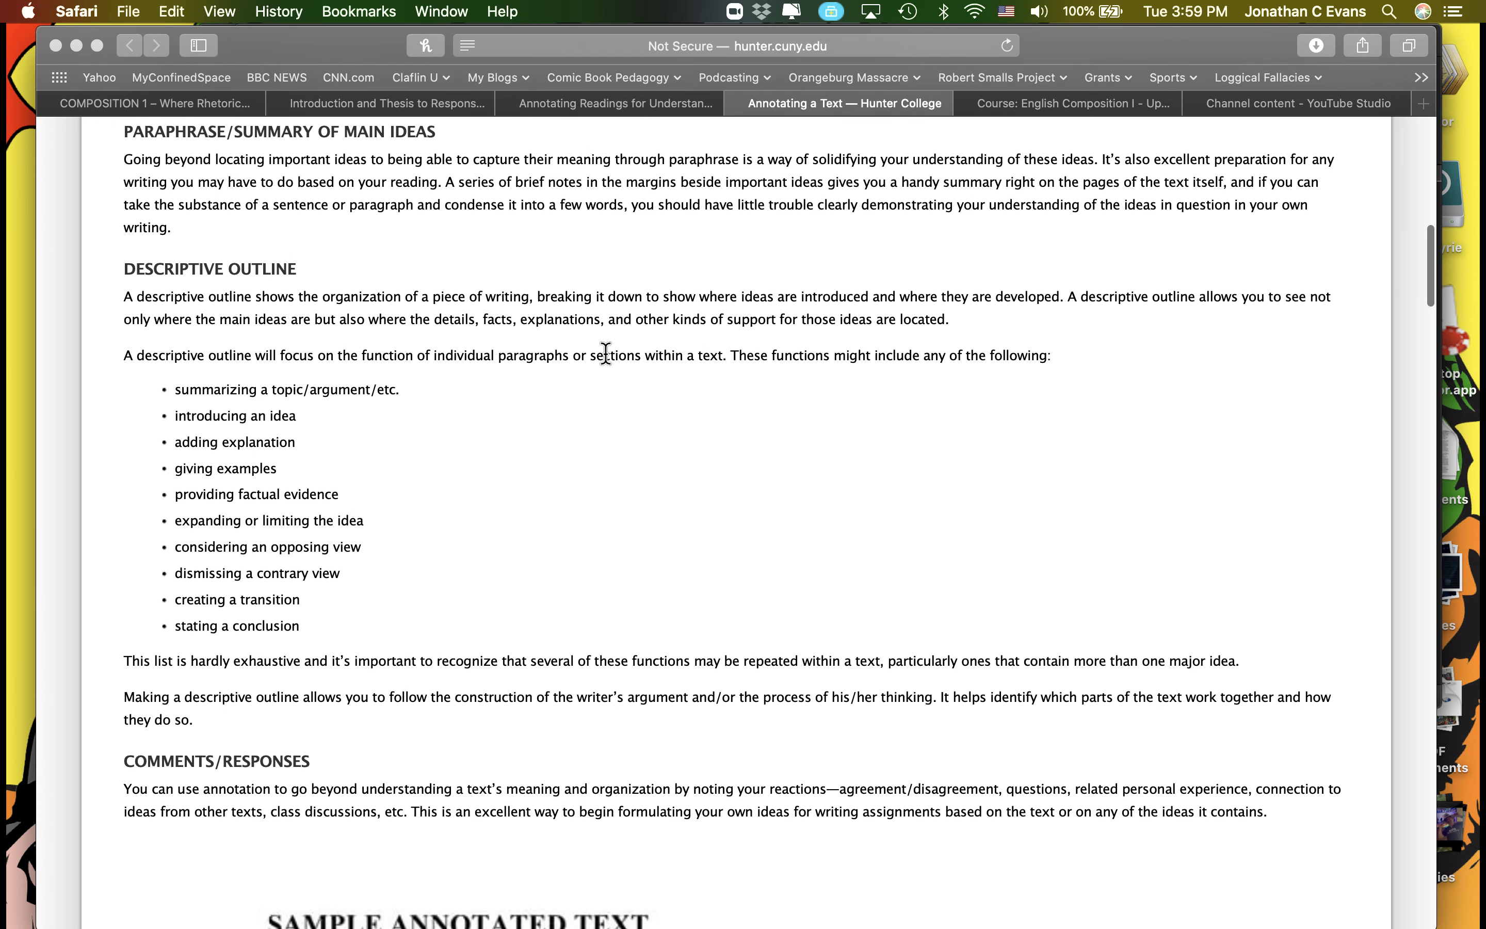
scroll("down", 3)
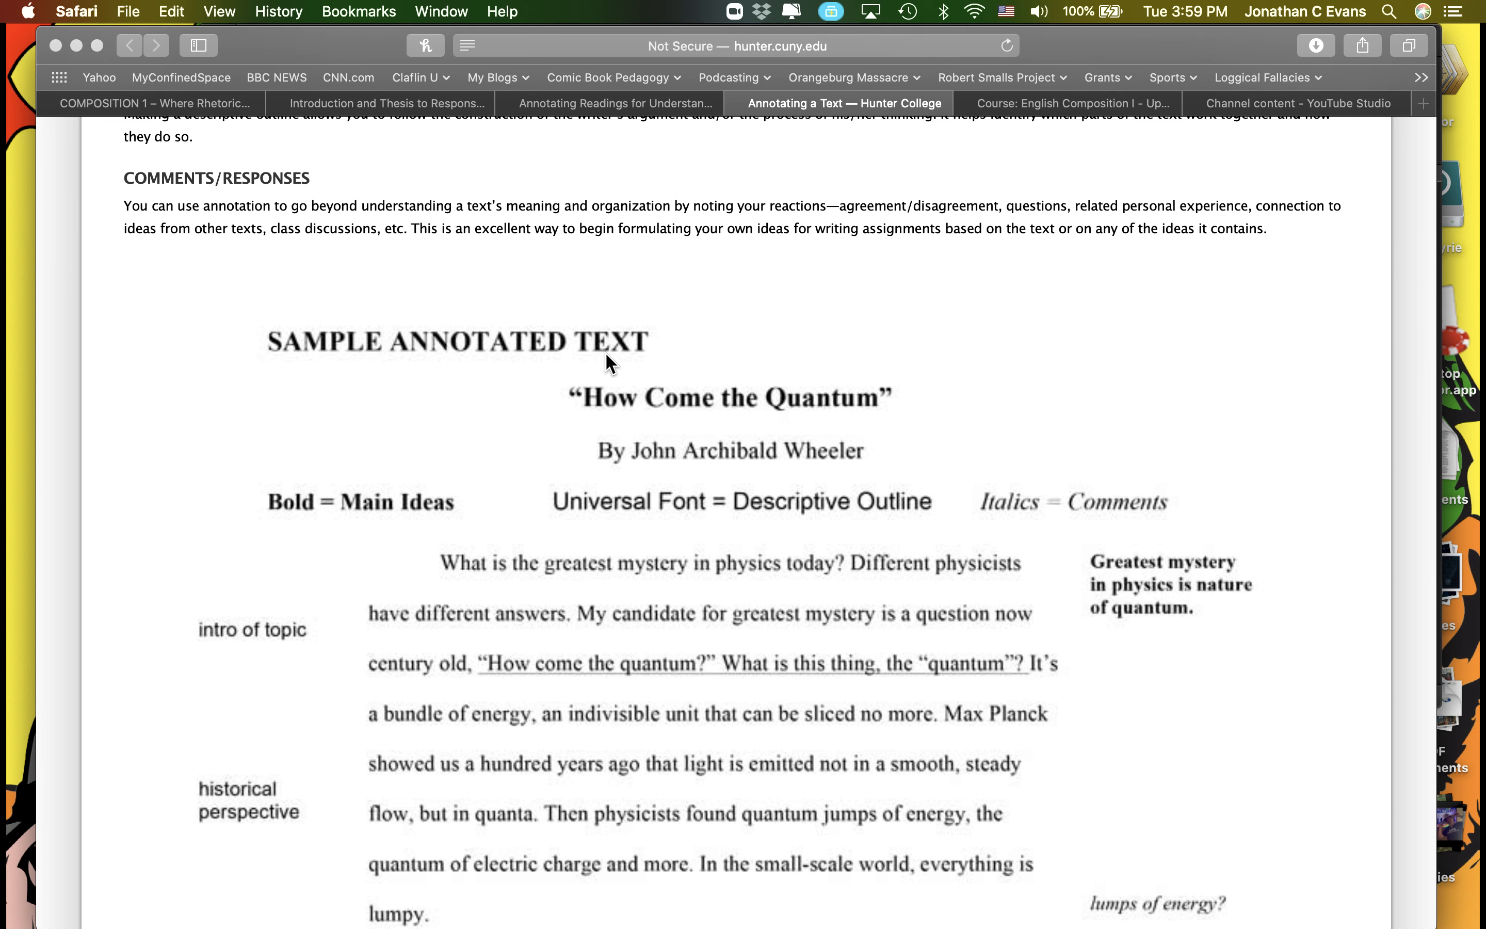
scroll("down", 3)
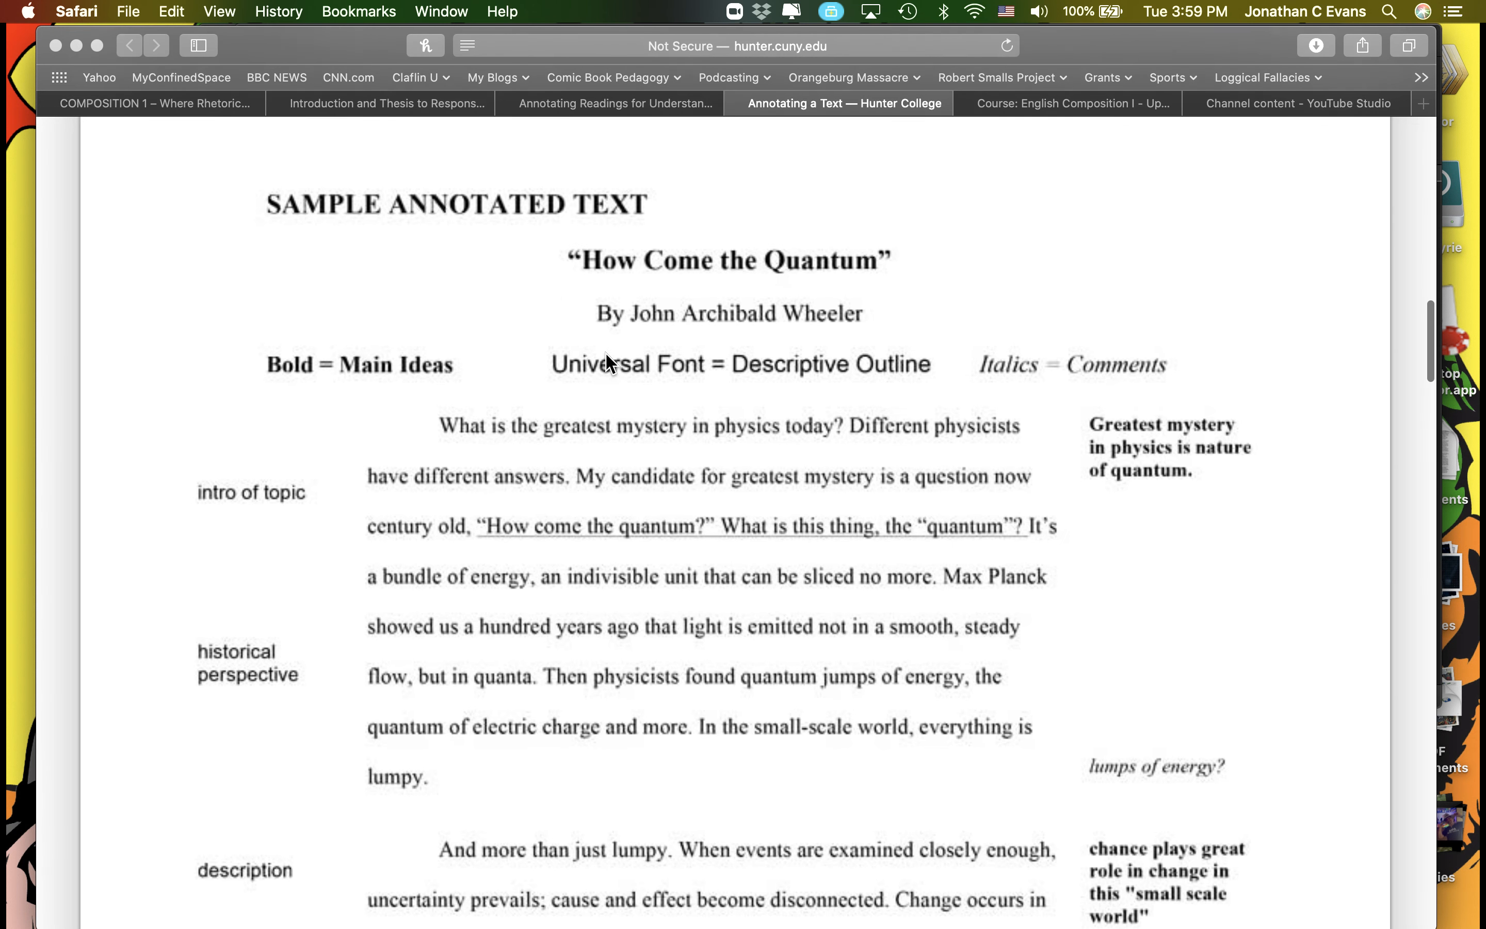
Scroll from the sample's opening paragraph to its main-idea and rhetorical-question margin notes.
scroll("down", 3)
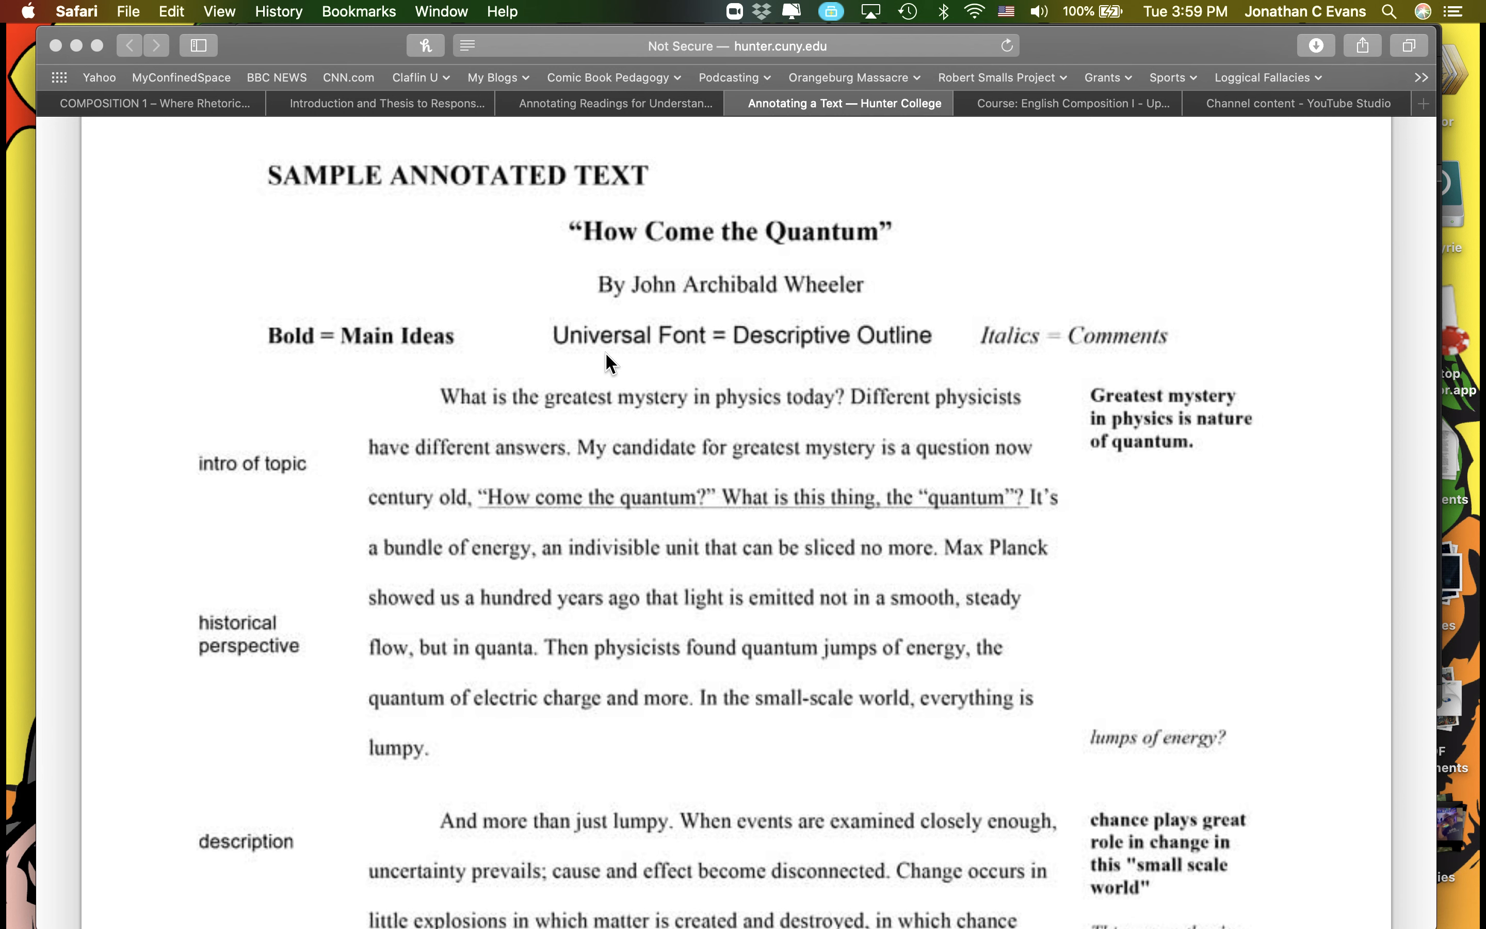
mouse_move(251, 554)
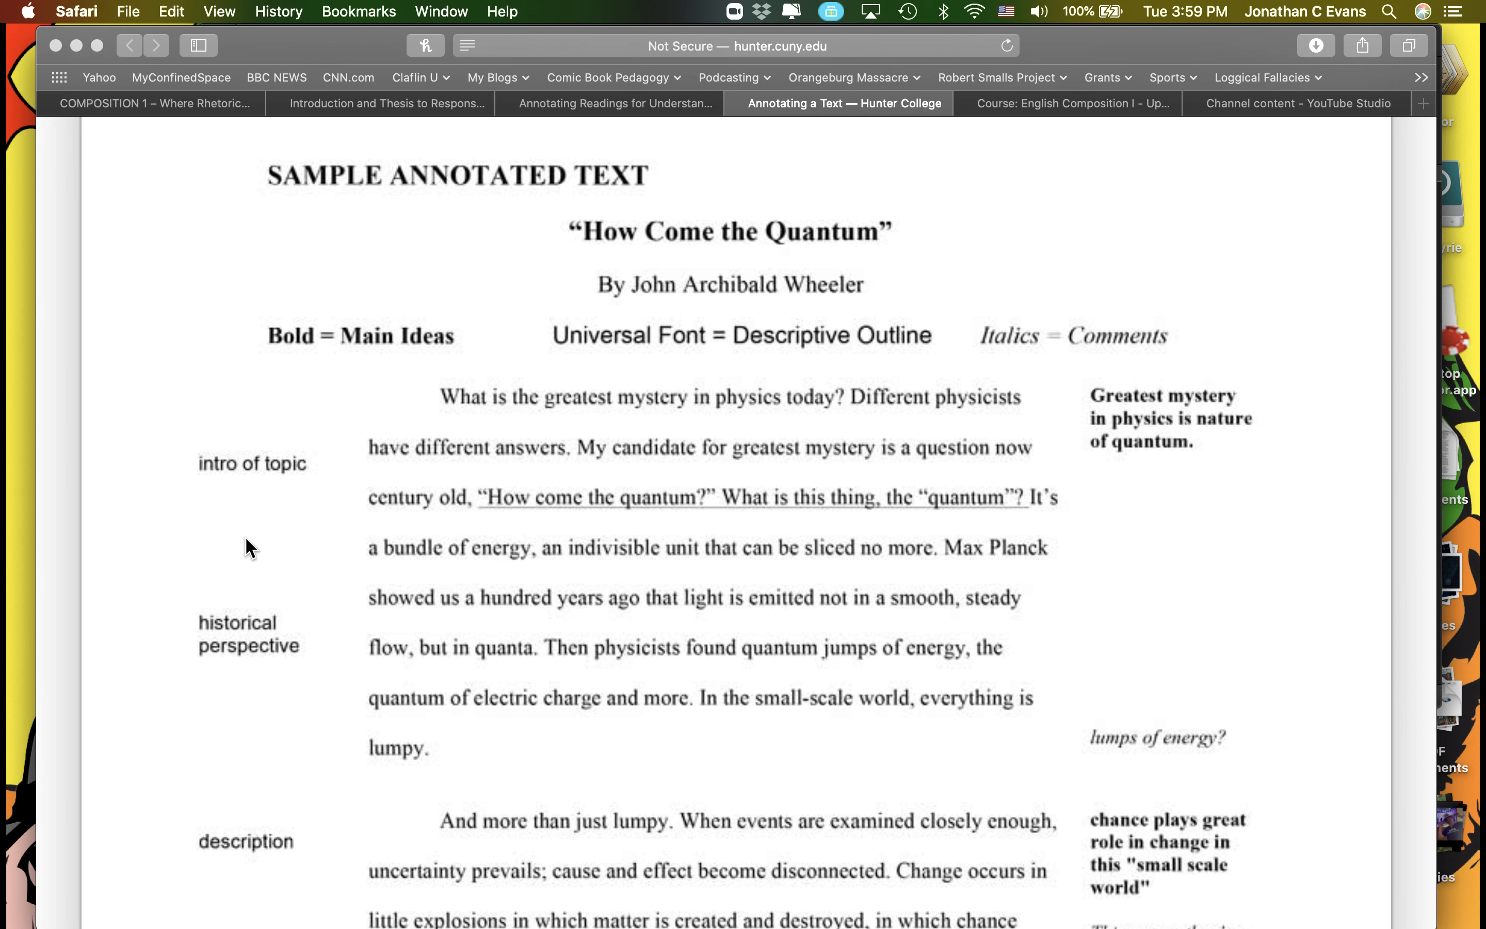
mouse_move(273, 733)
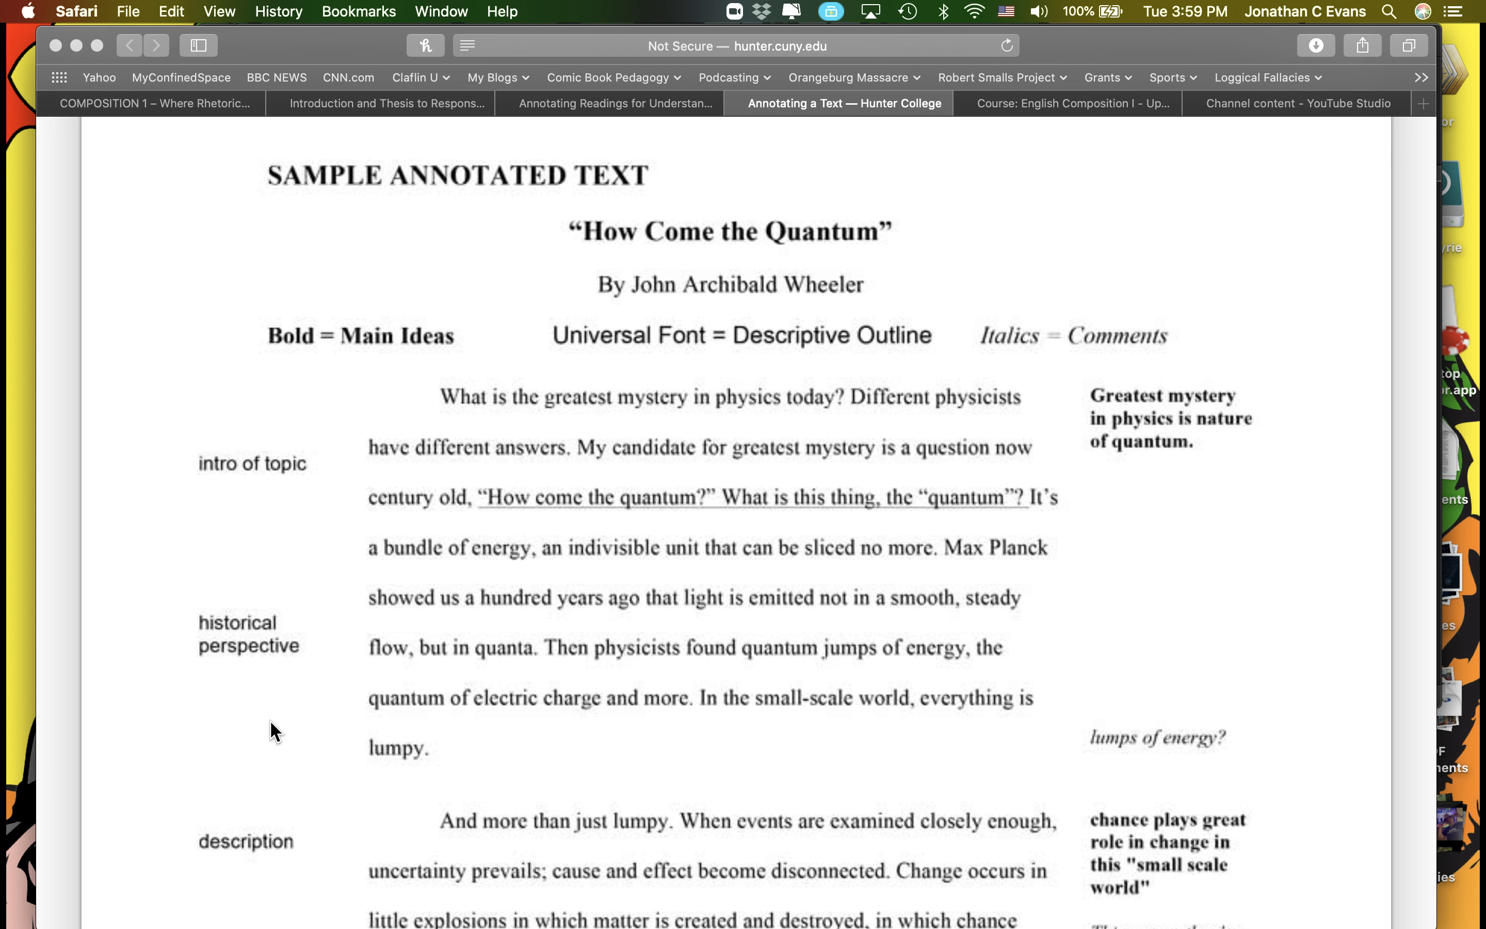
mouse_move(1036, 503)
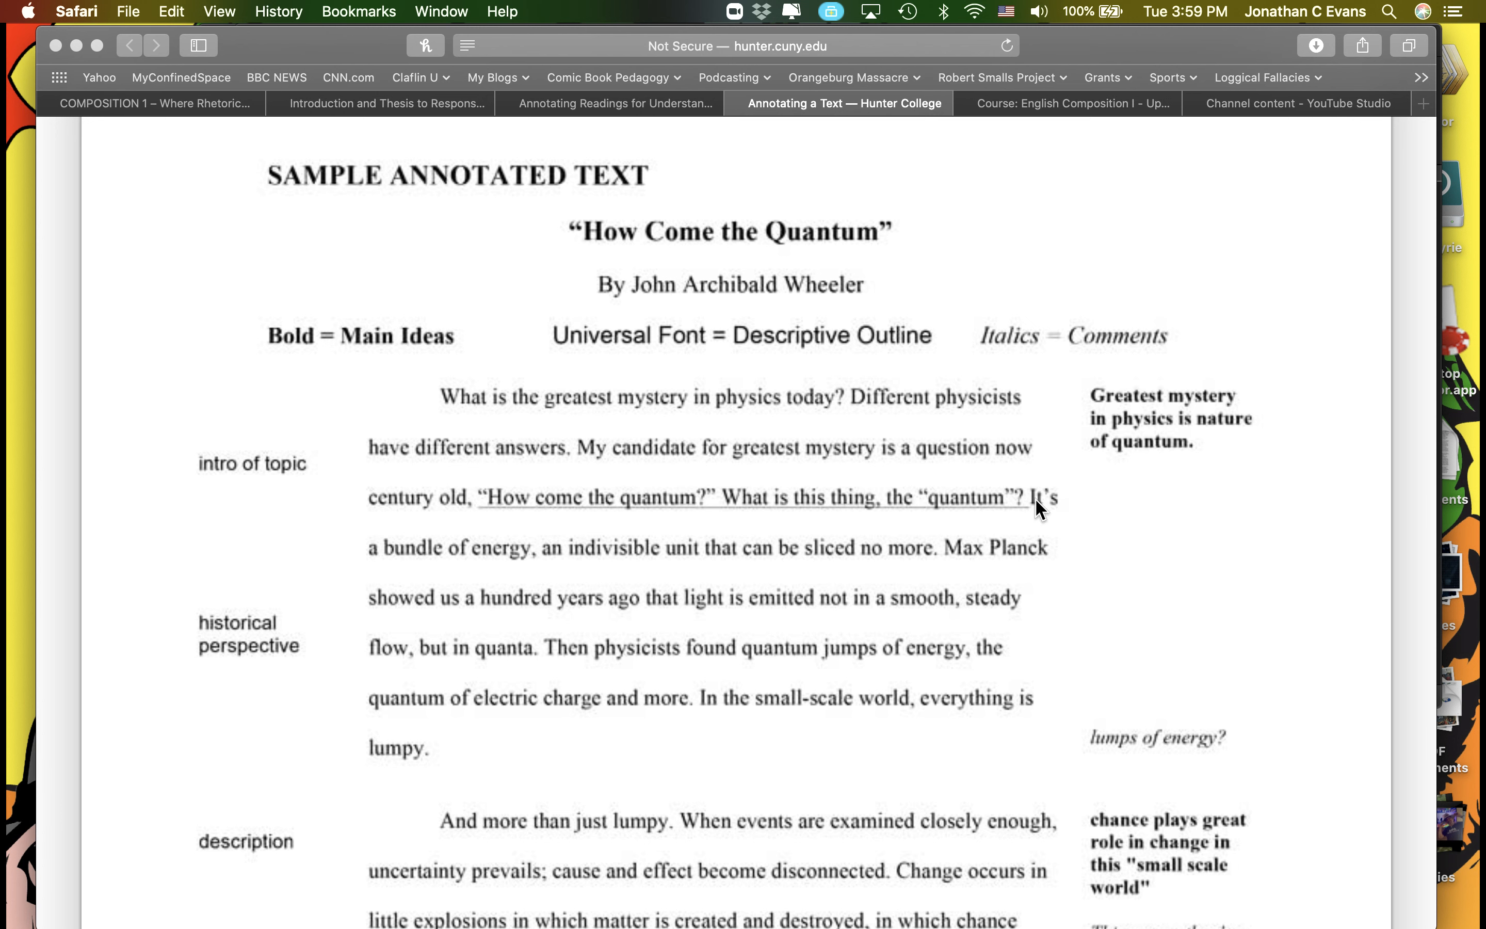
mouse_move(868, 520)
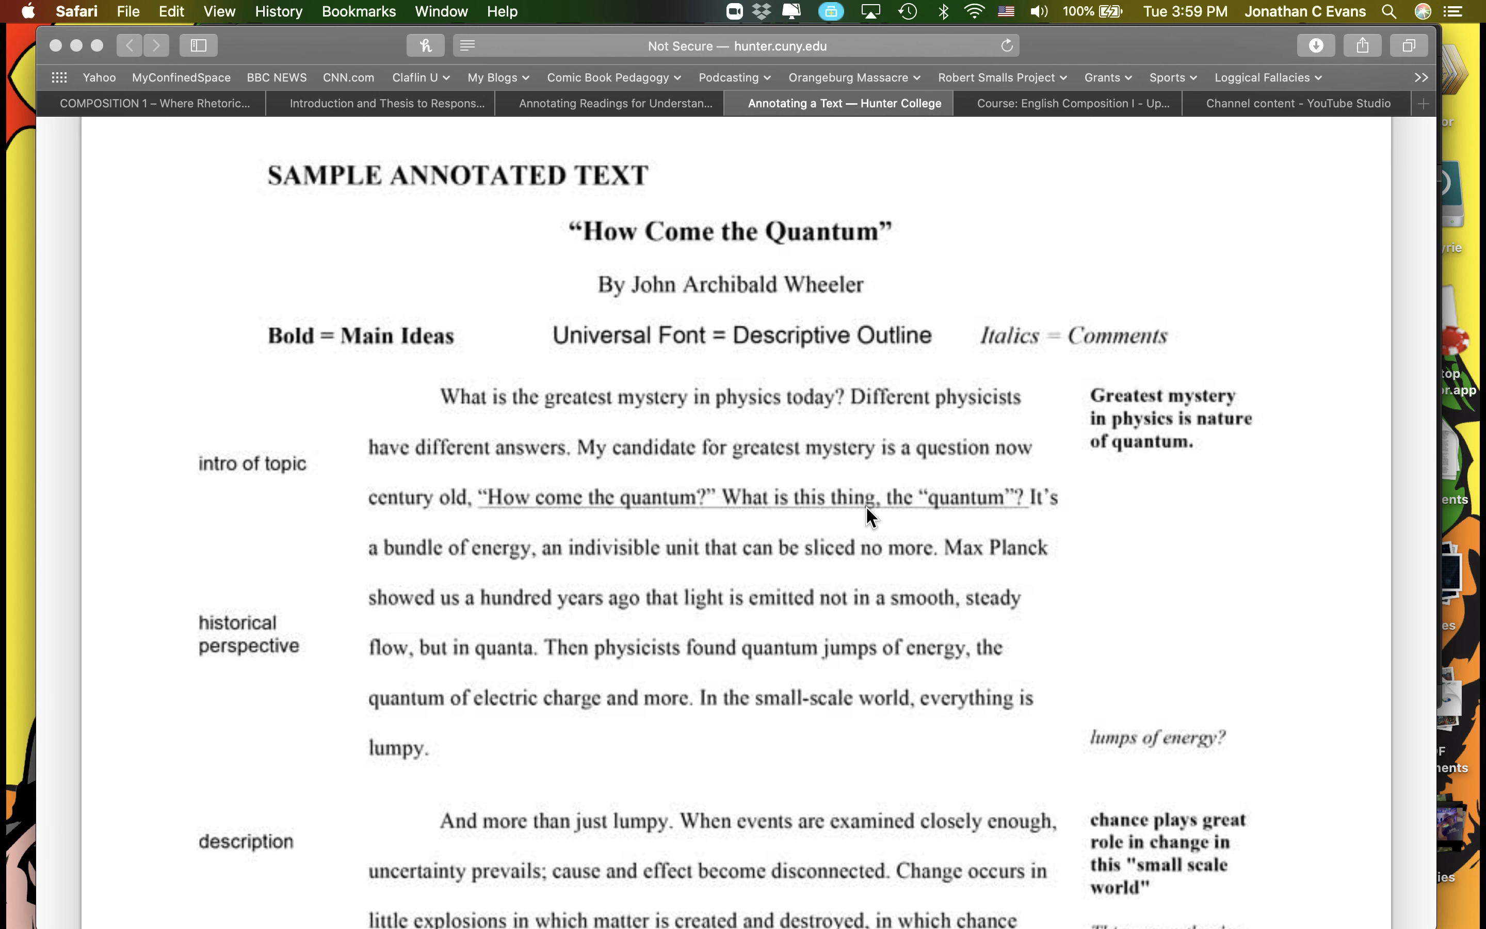
mouse_move(939, 513)
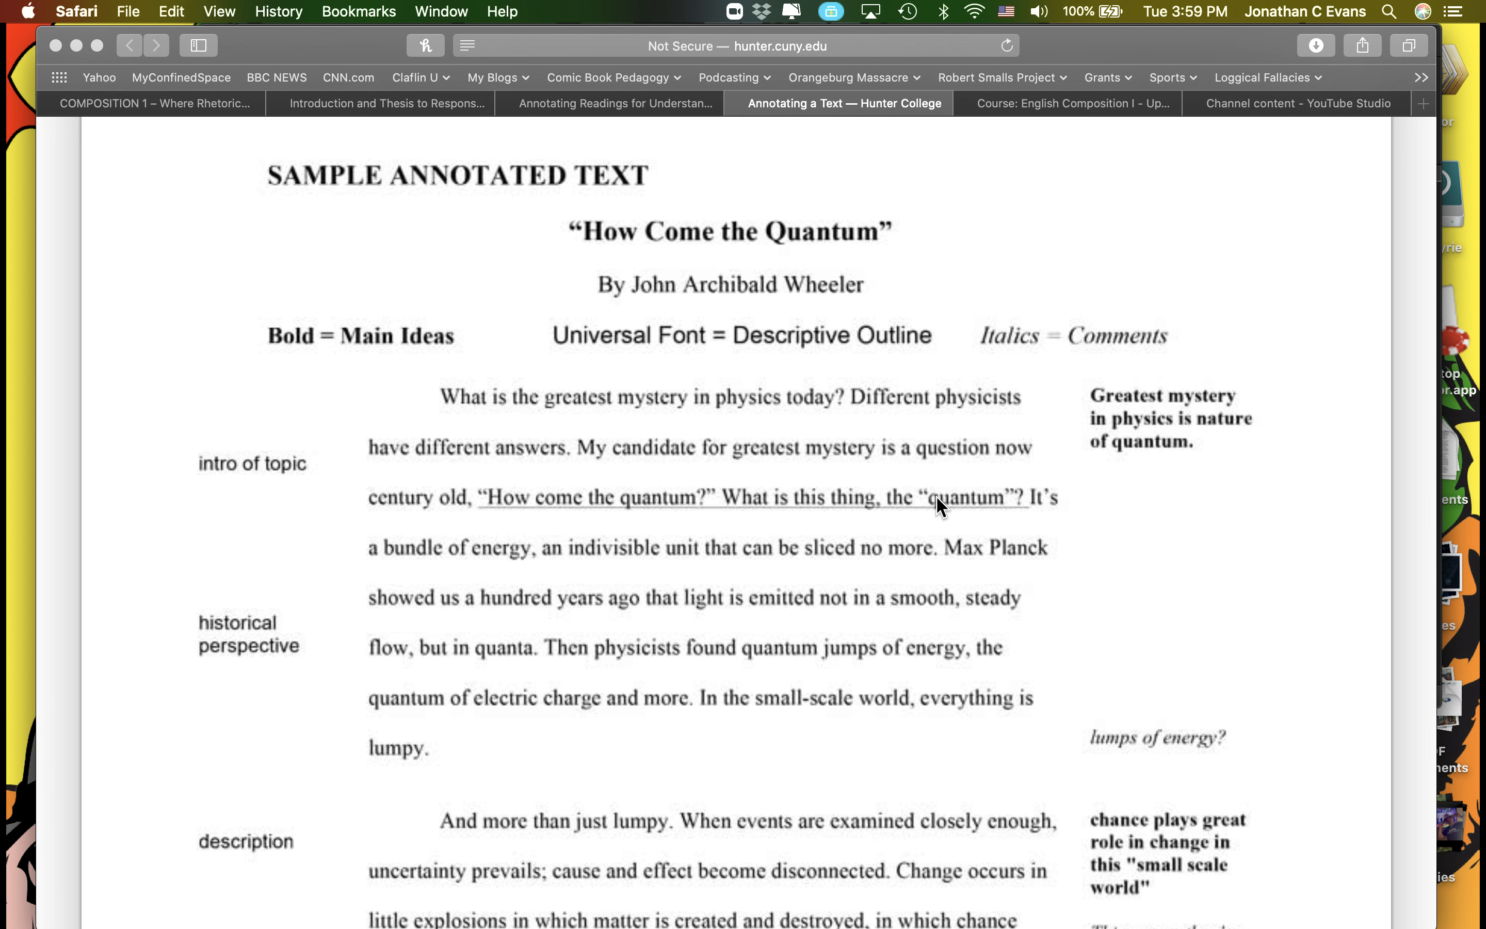
mouse_move(1241, 751)
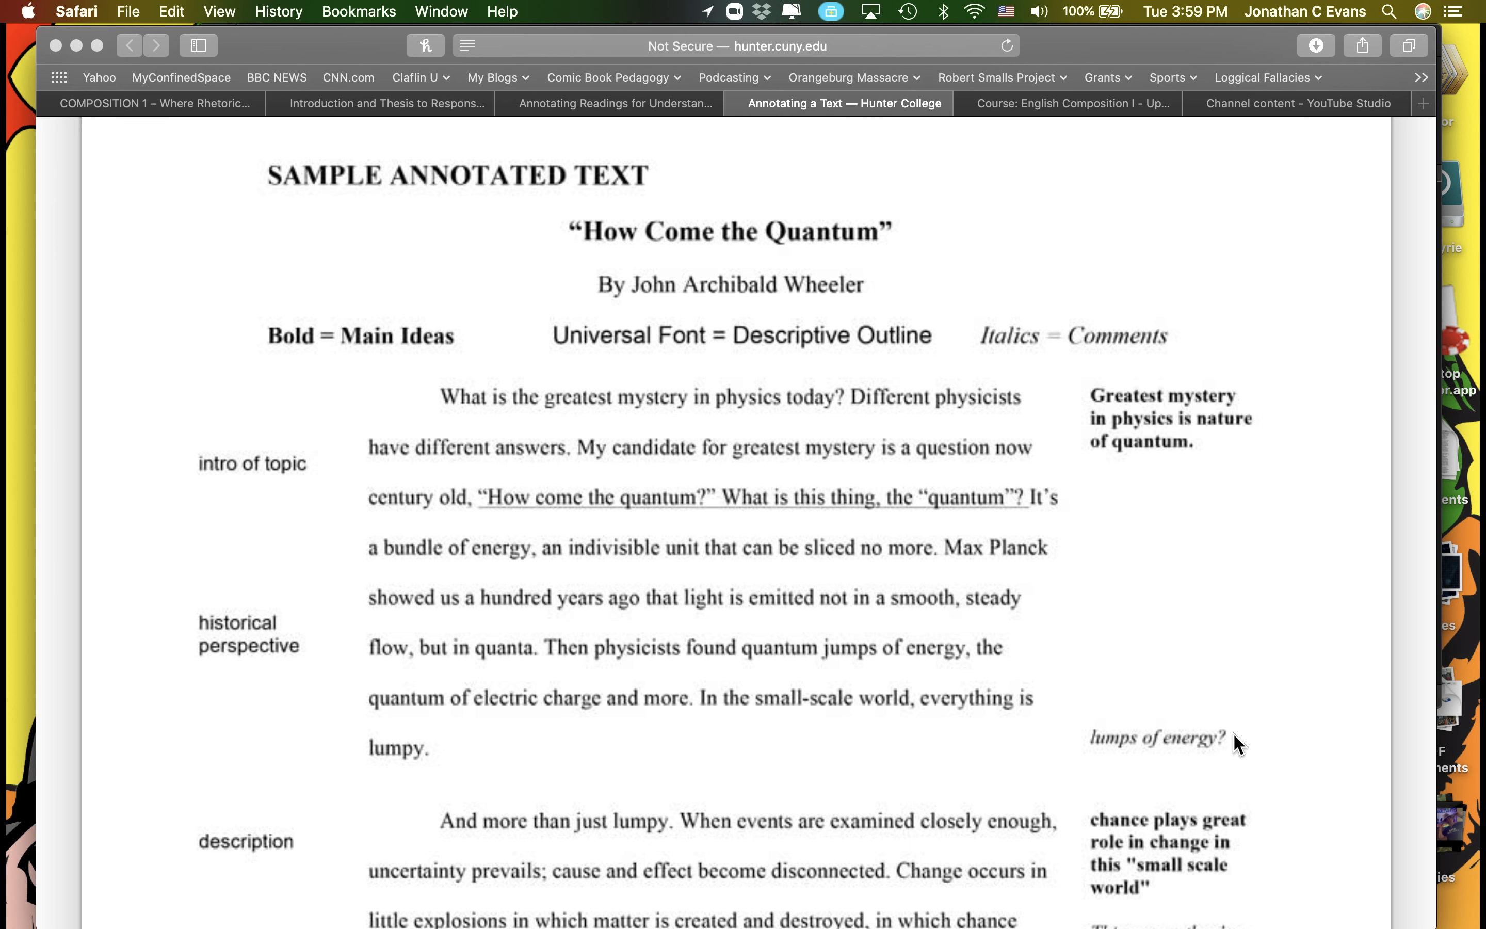
scroll("down", 3)
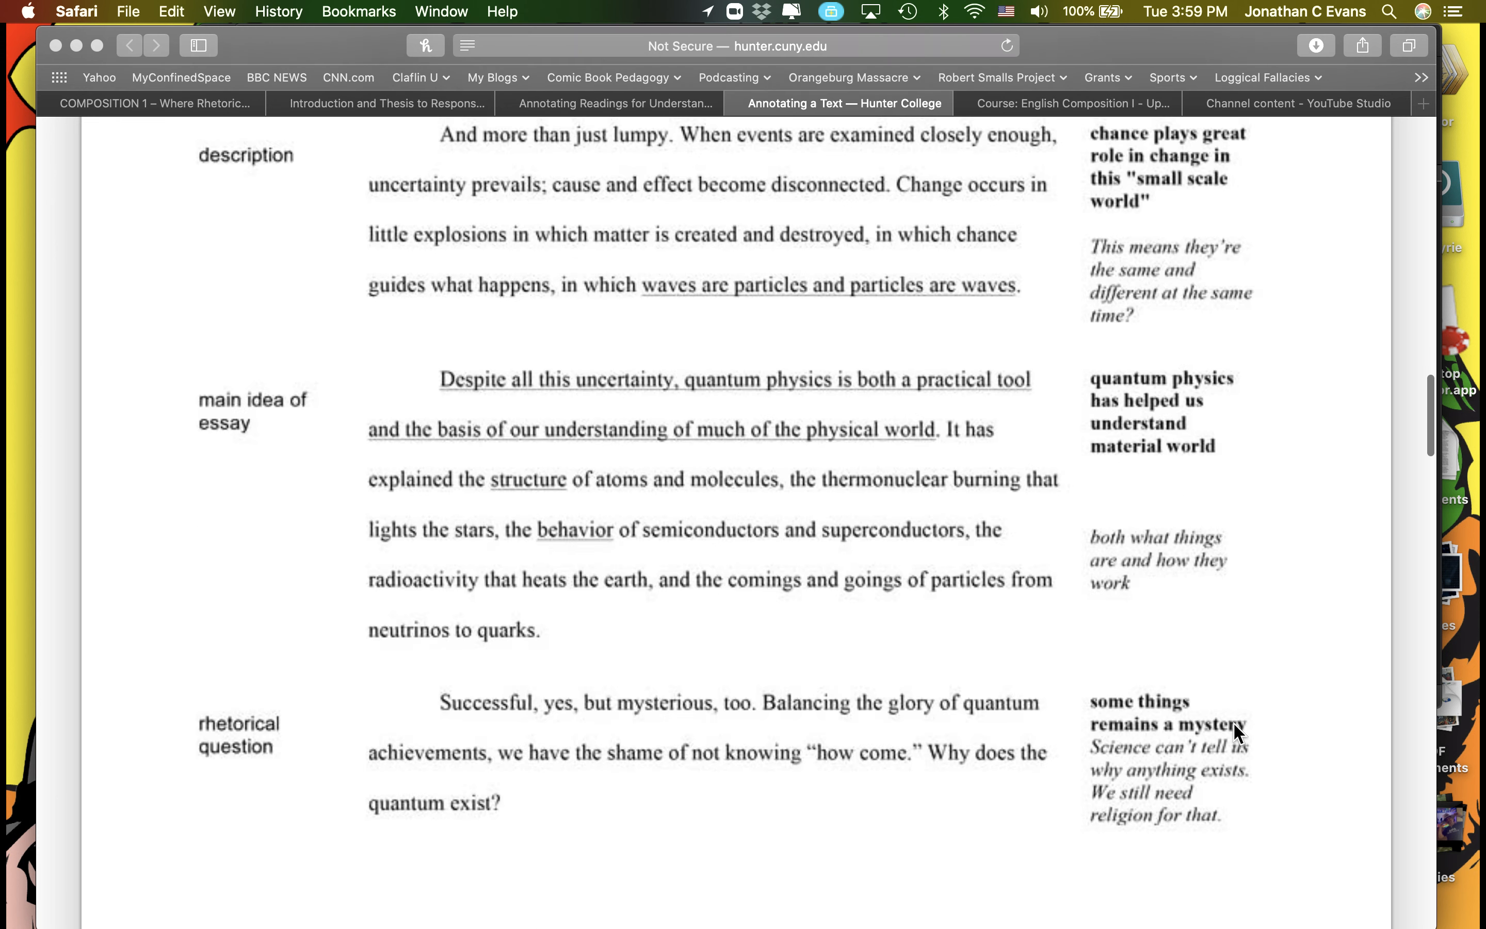
Read through the delayed-choice experiment anecdote, then return to the 'Annotating Readings for Understanding' post.
scroll("down", 3)
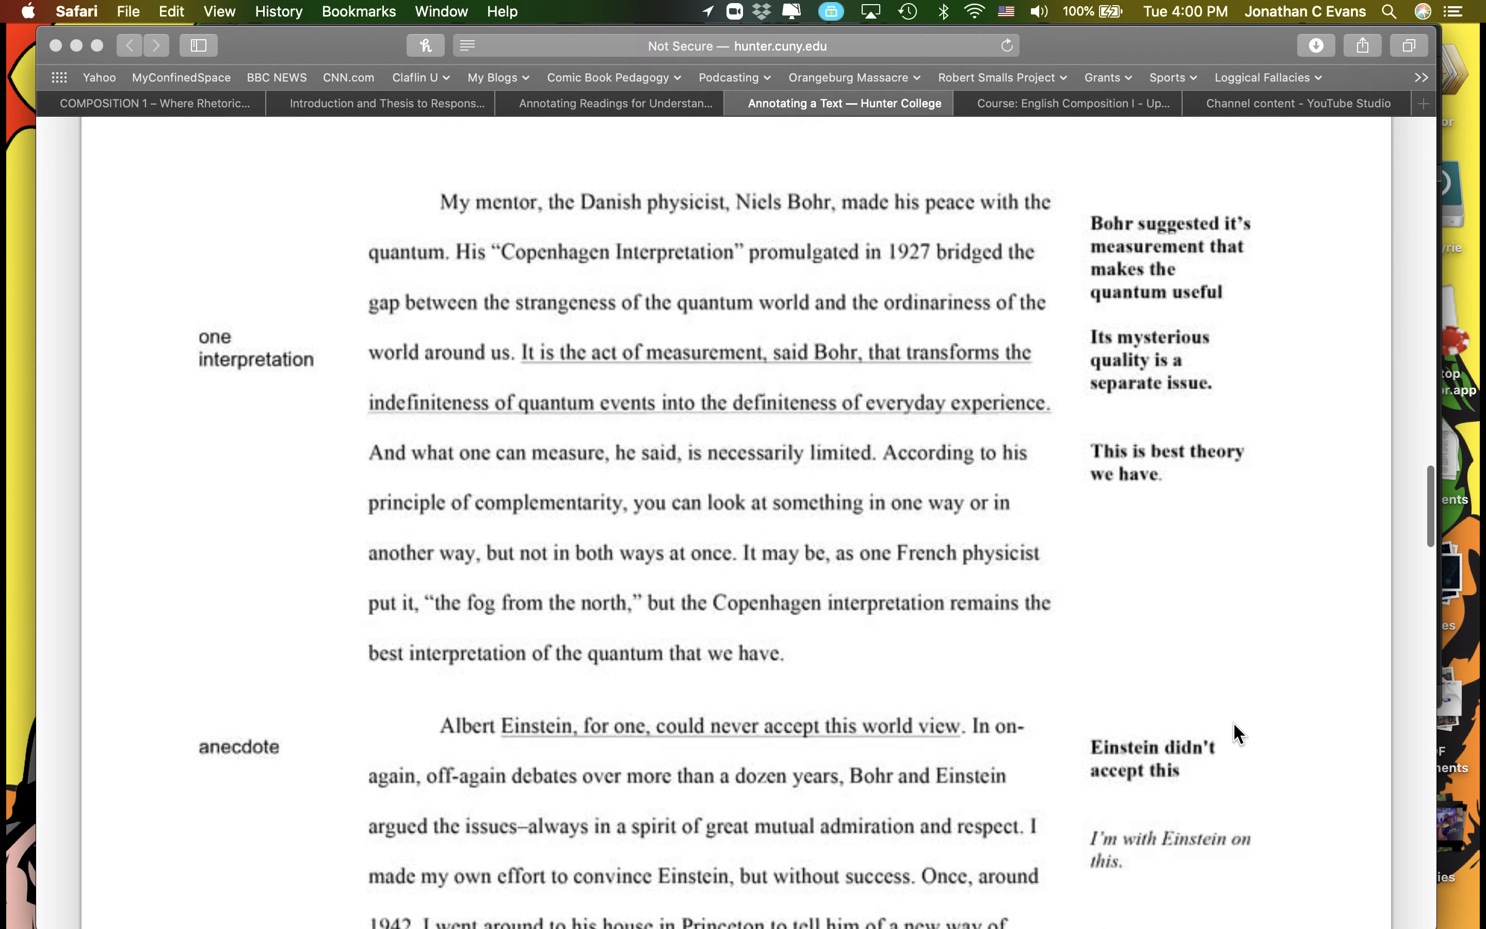
scroll("down", 3)
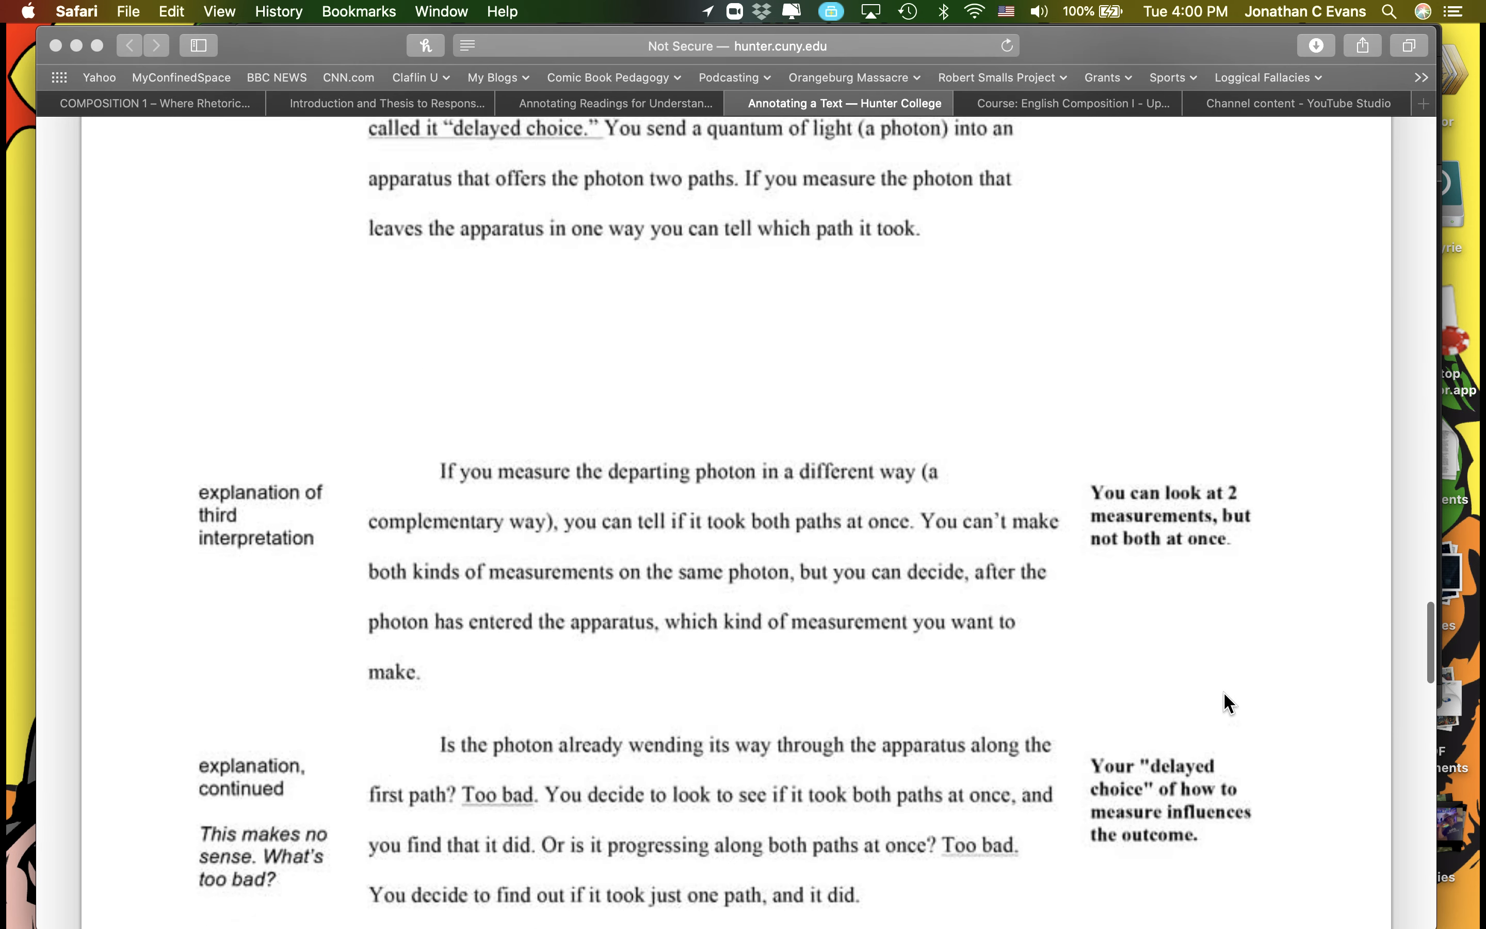
scroll("down", 3)
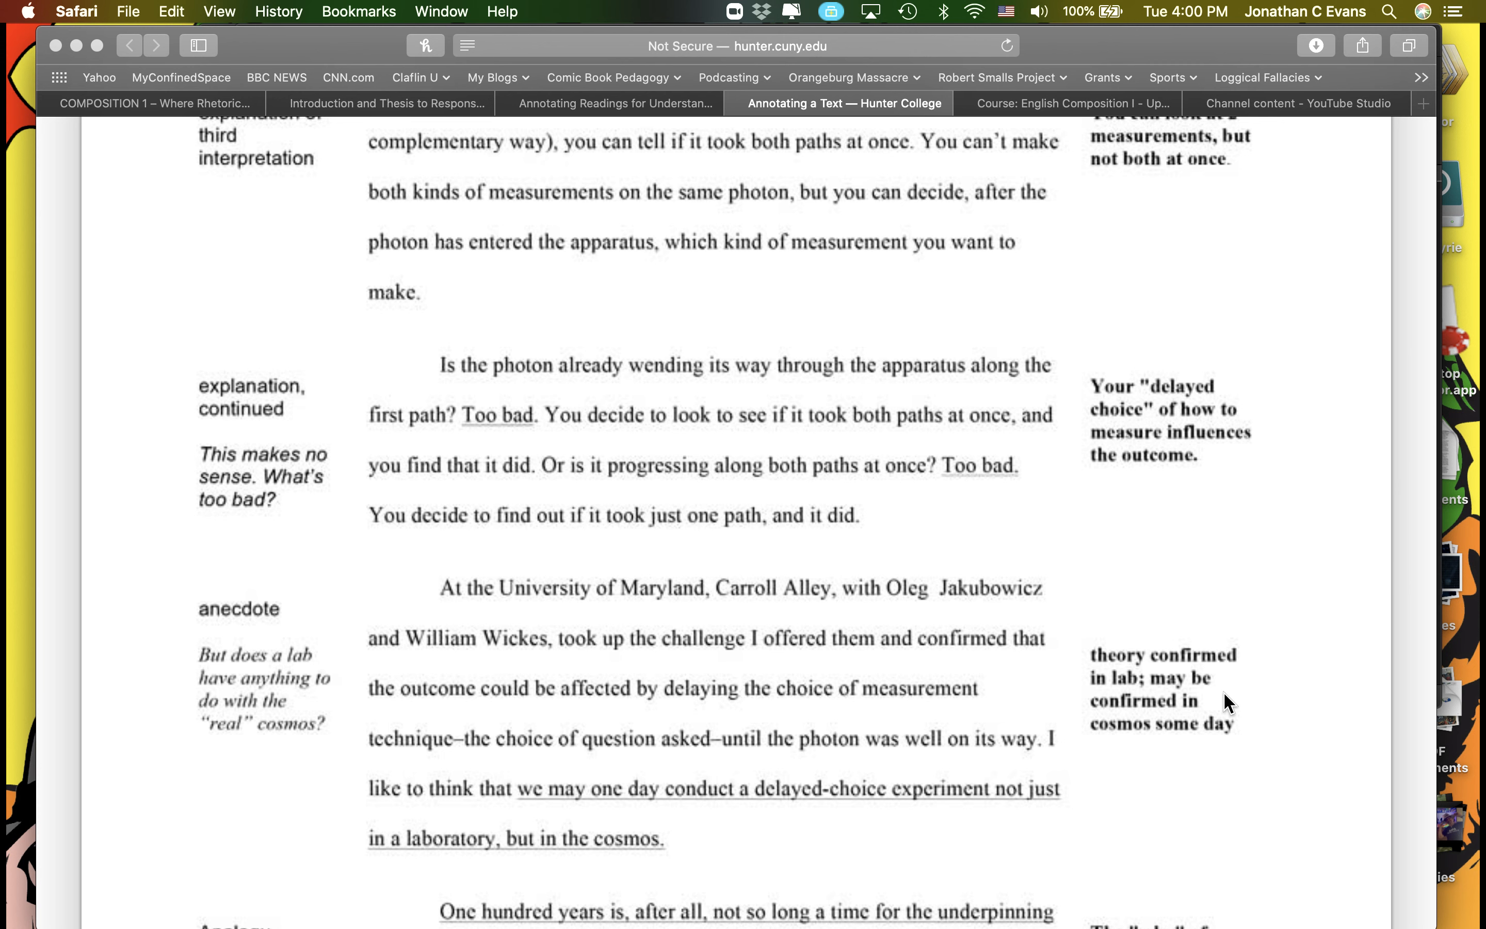
mouse_move(998, 408)
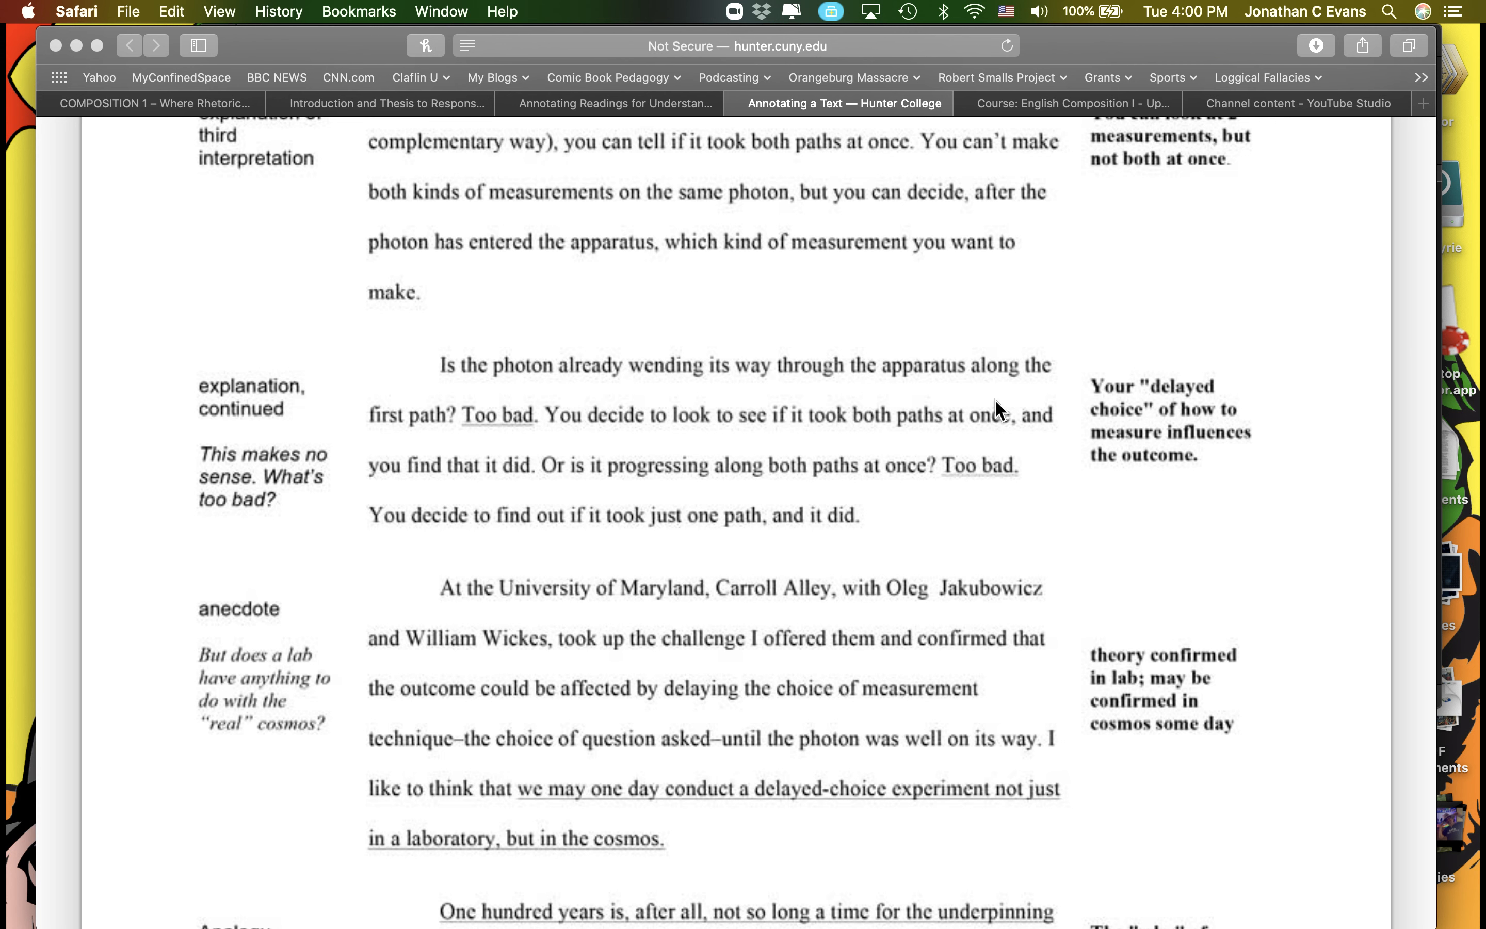
left_click(616, 103)
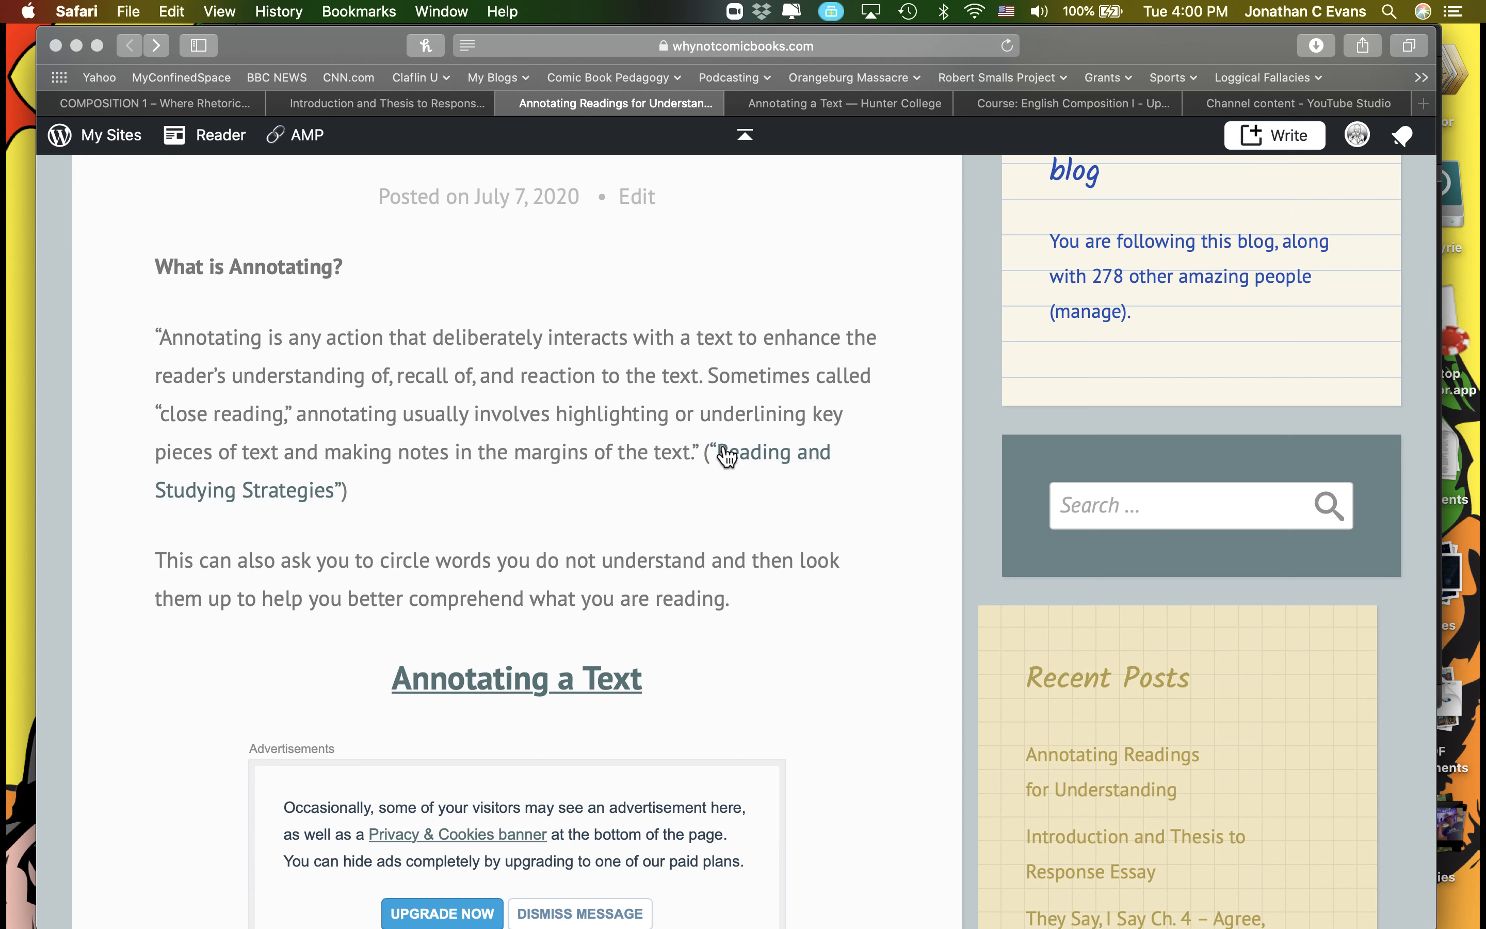